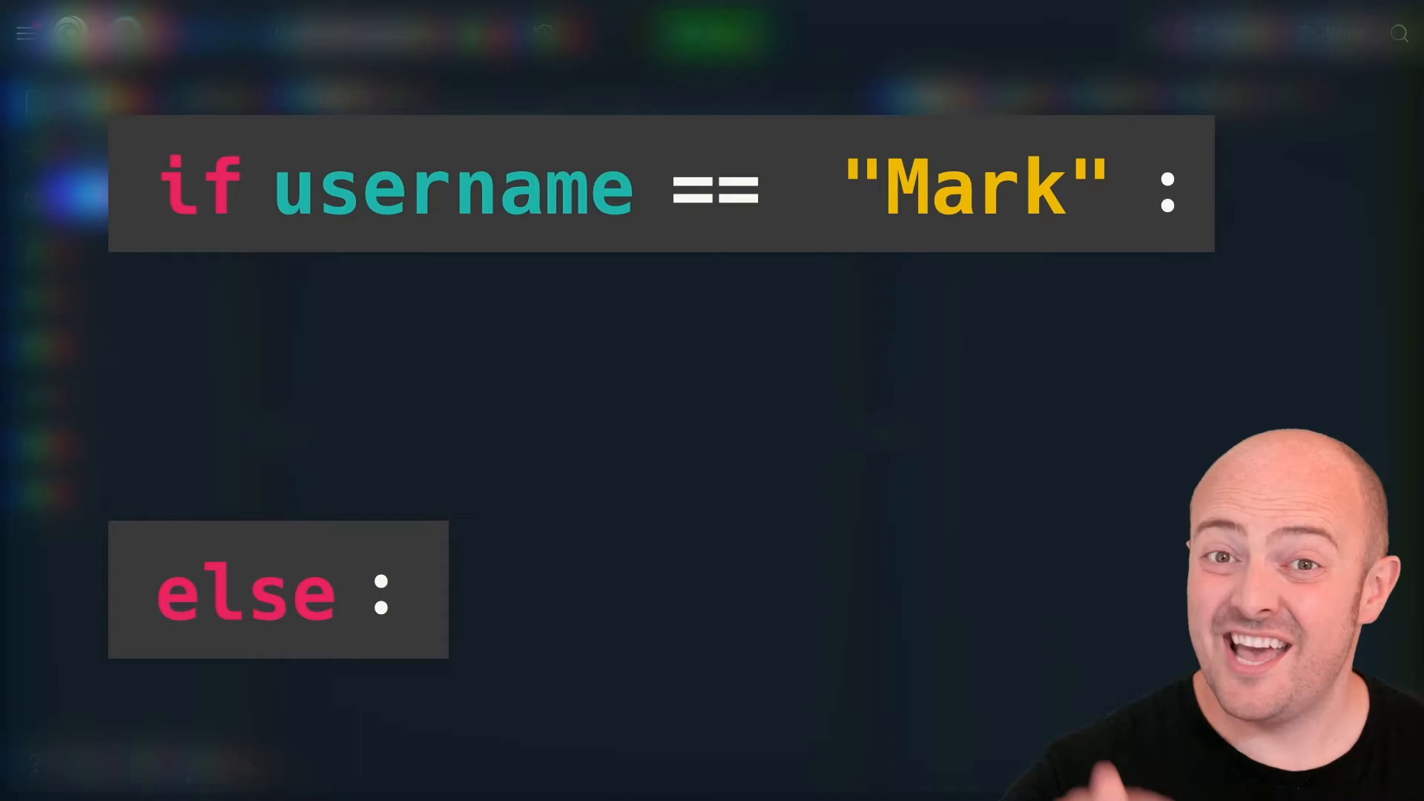
Insert an empty line after Mark's greeting on line 4, just above else
{"action": "type", "text": "elif"}
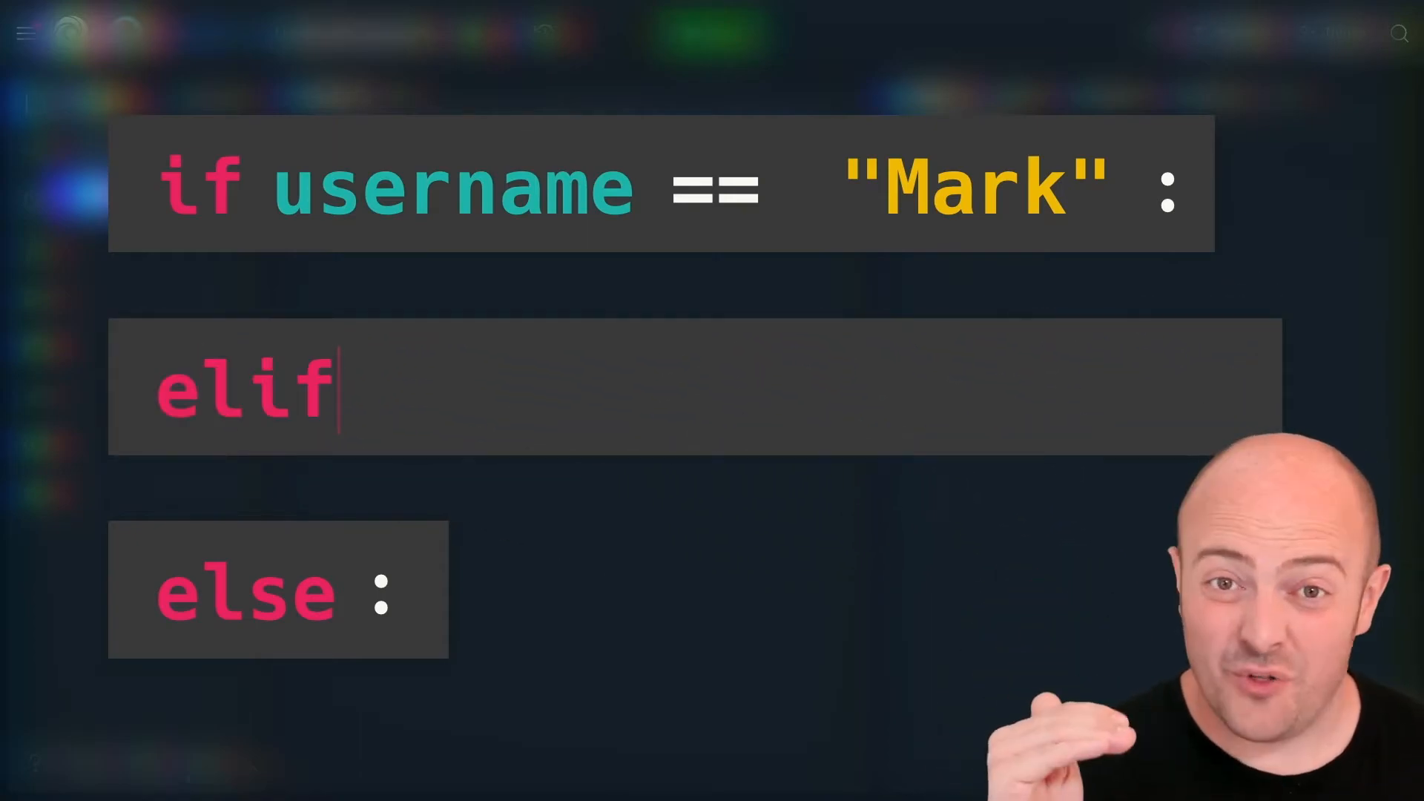
{"action": "type", "text": "myName ="}
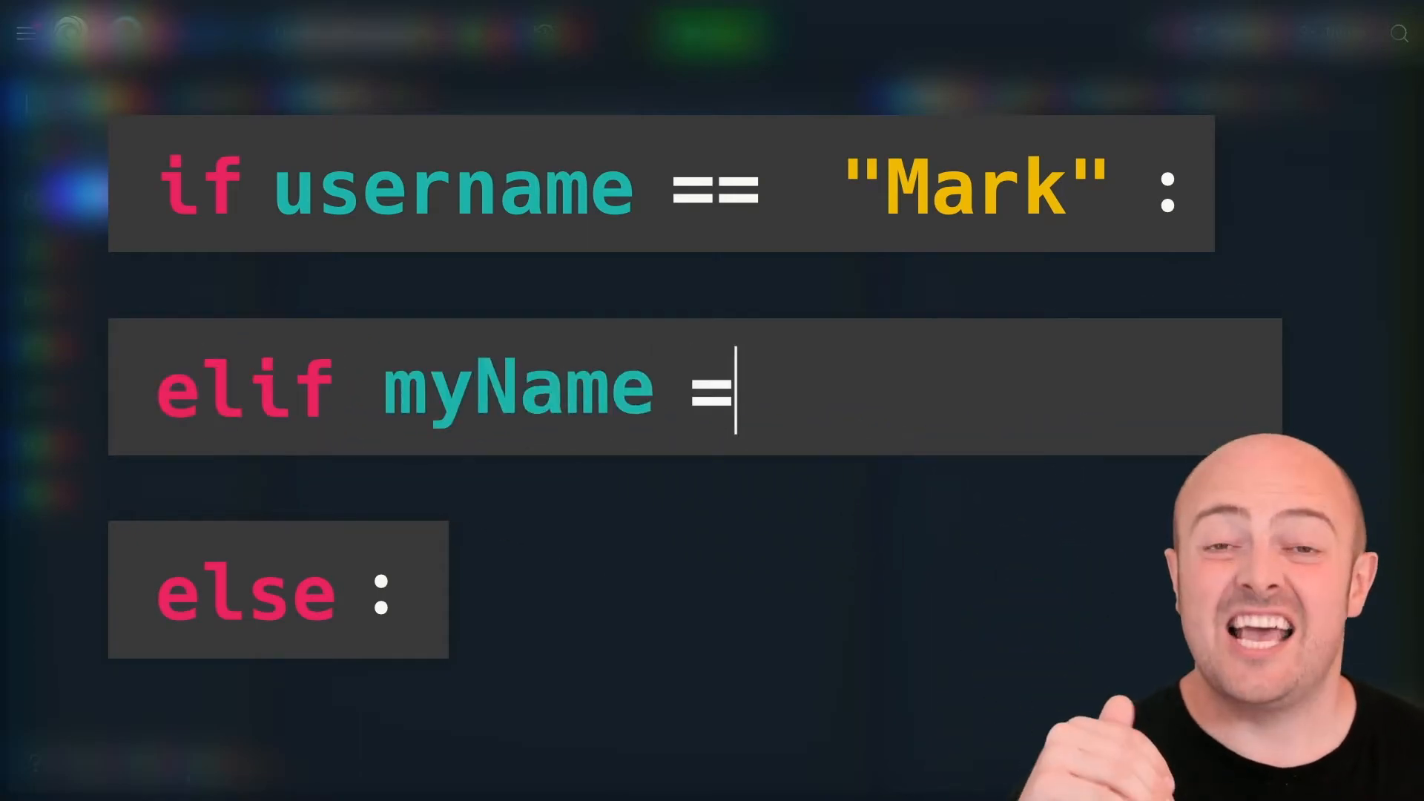
{"action": "type", "text": "= \"Suzanne\""}
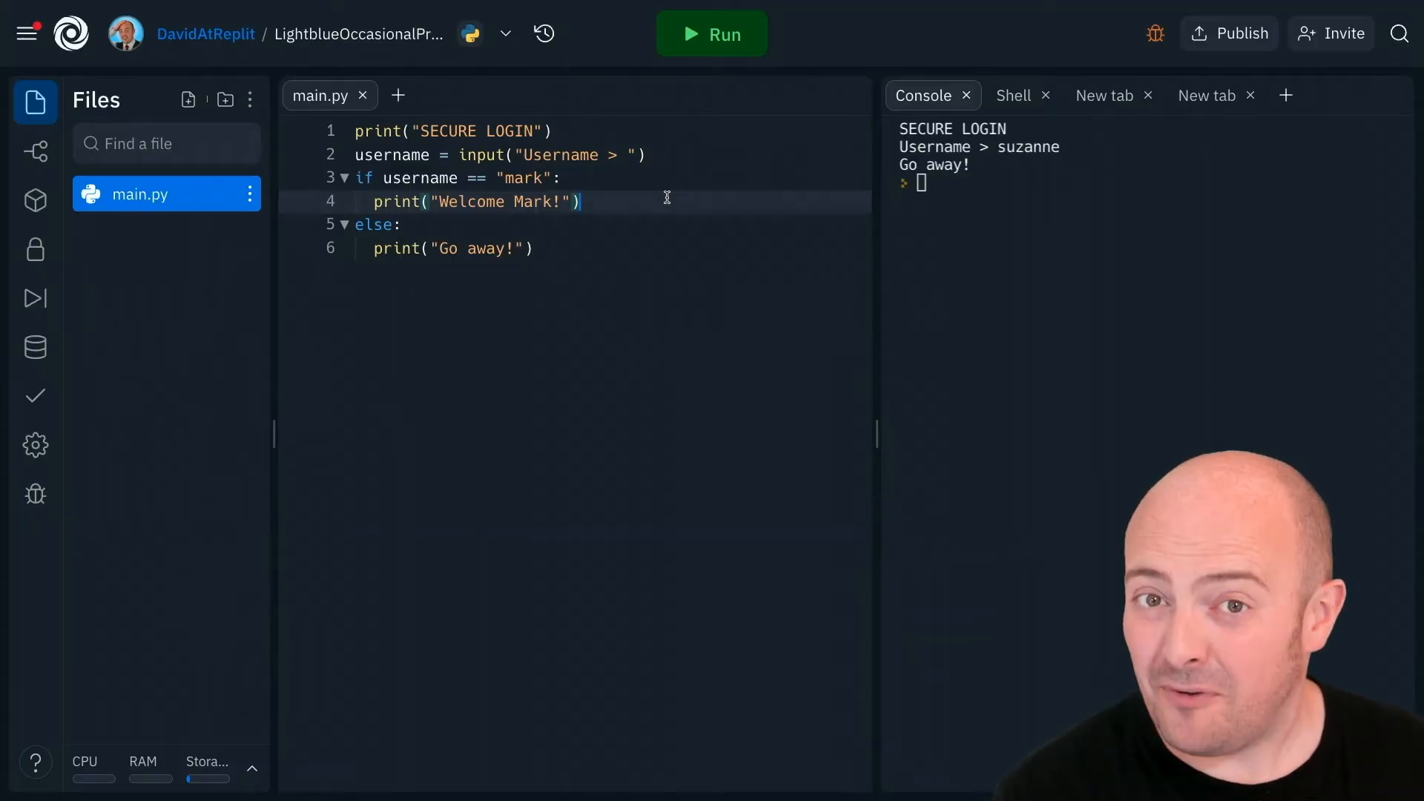
{"action": "key", "text": "Enter"}
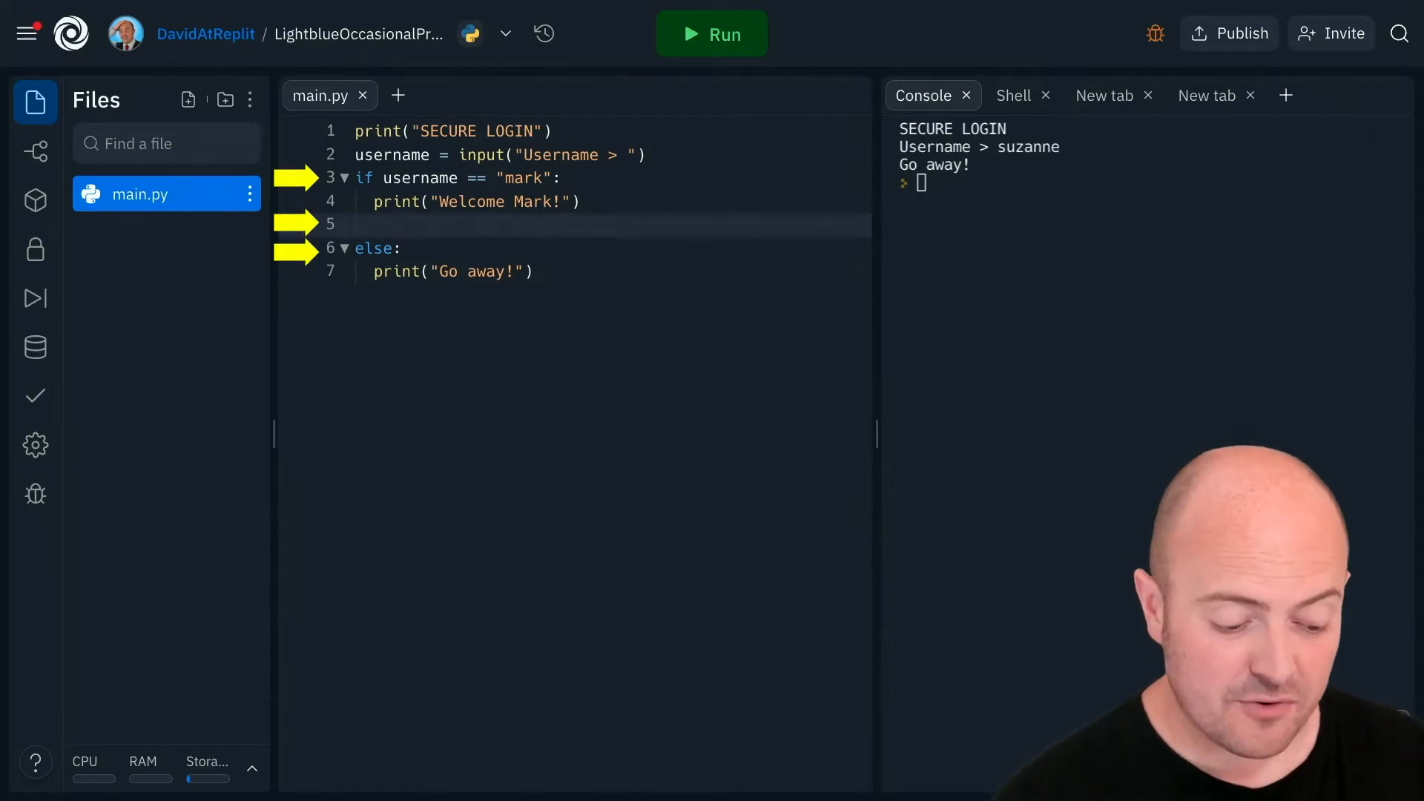
Add elif username == "suzanne": with an indented print("Hey there Suzanne!")
{"action": "type", "text": "eli"}
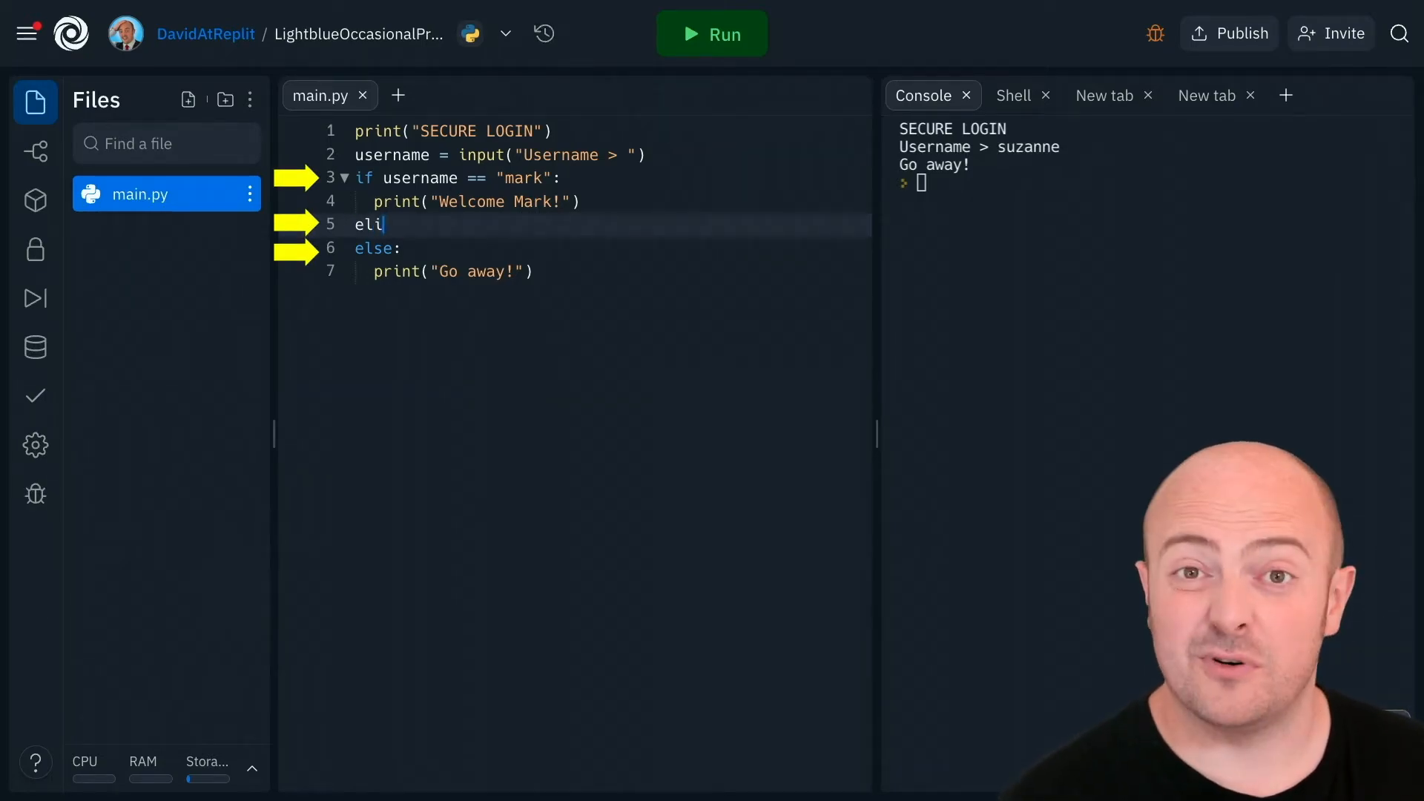
{"action": "type", "text": "f"}
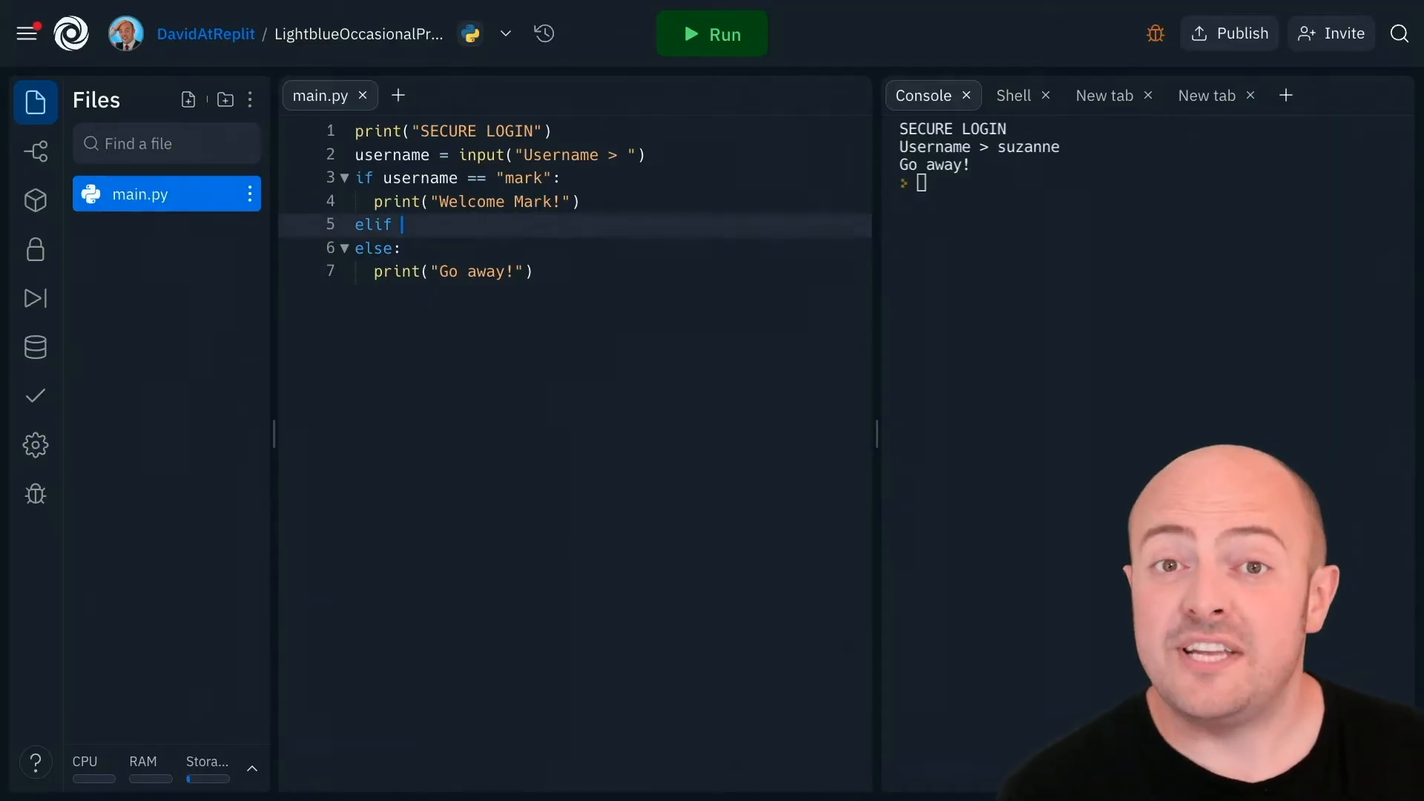
{"action": "type", "text": "user"}
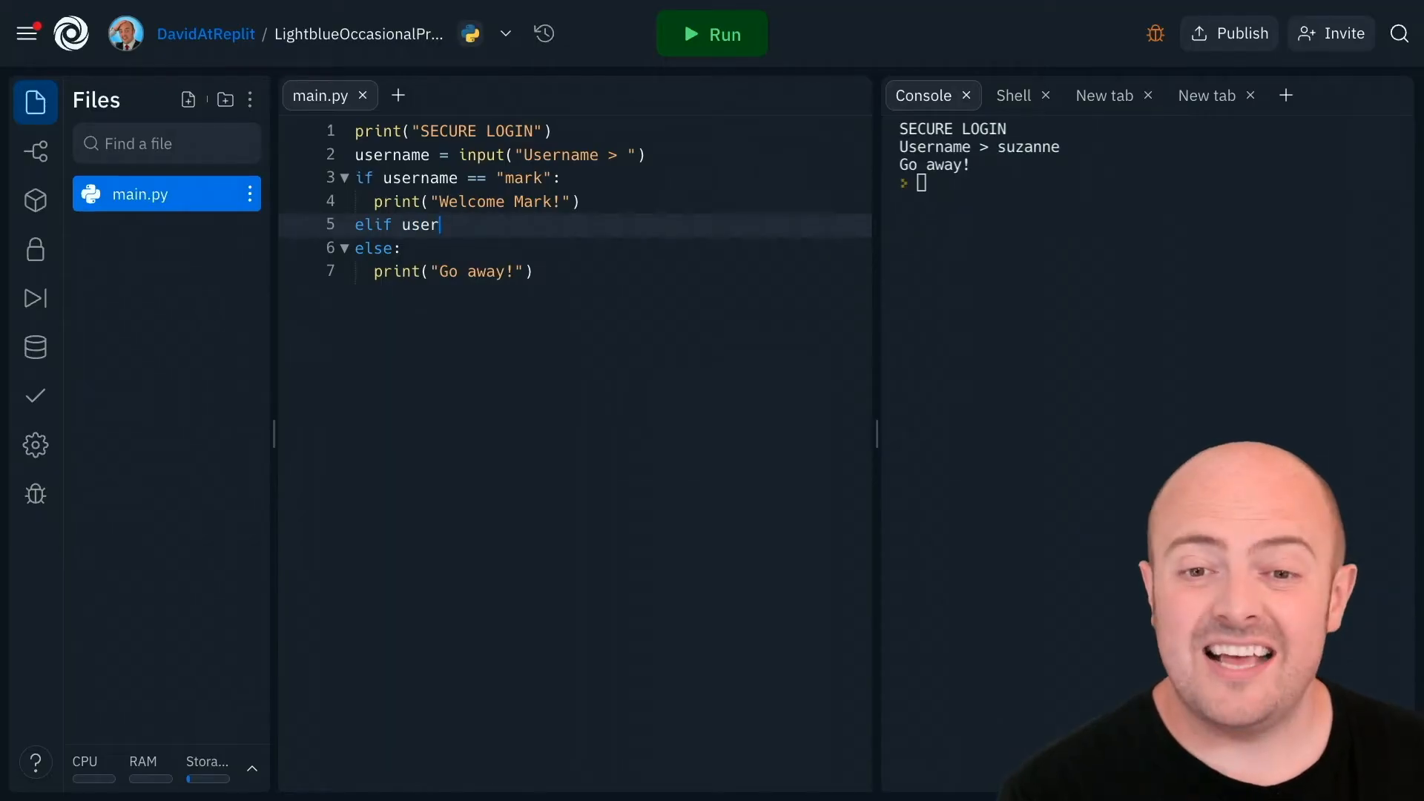
{"action": "type", "text": "name == \"suzanne\":"}
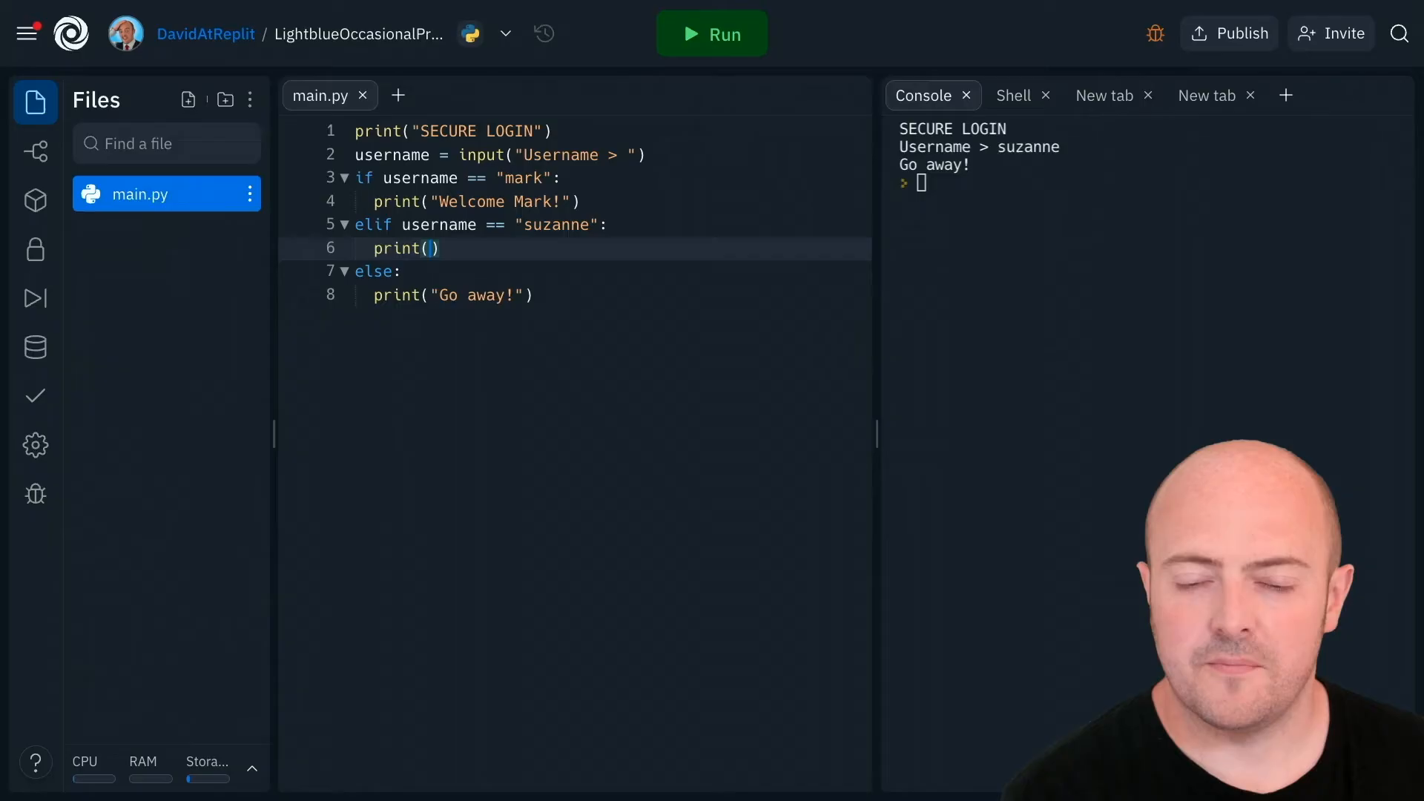
{"action": "type", "text": "\"Hey there Suzanne!\""}
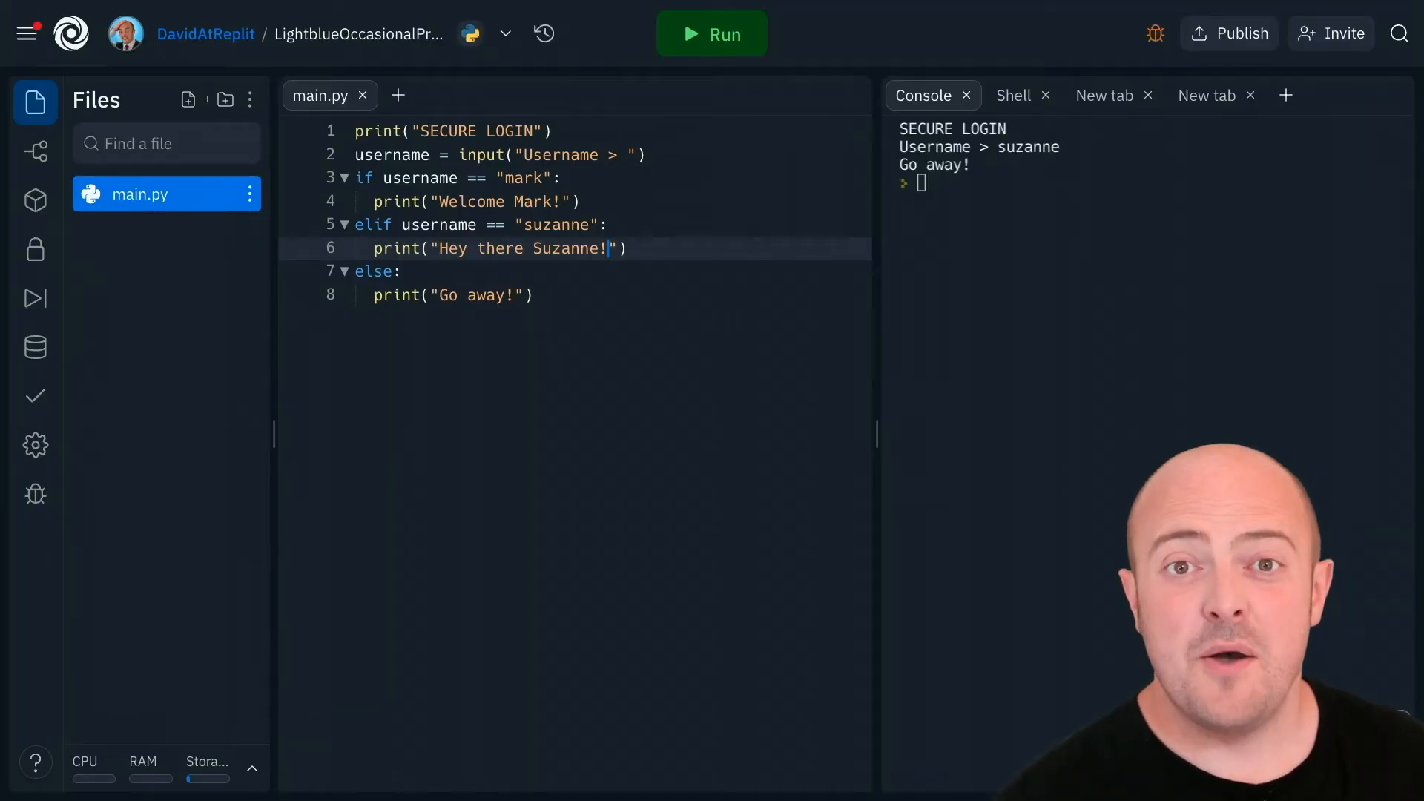
Run the login script three times, entering mark, suzanne and johnny as usernames
{"action": "left_click", "coordinate": [712, 34]}
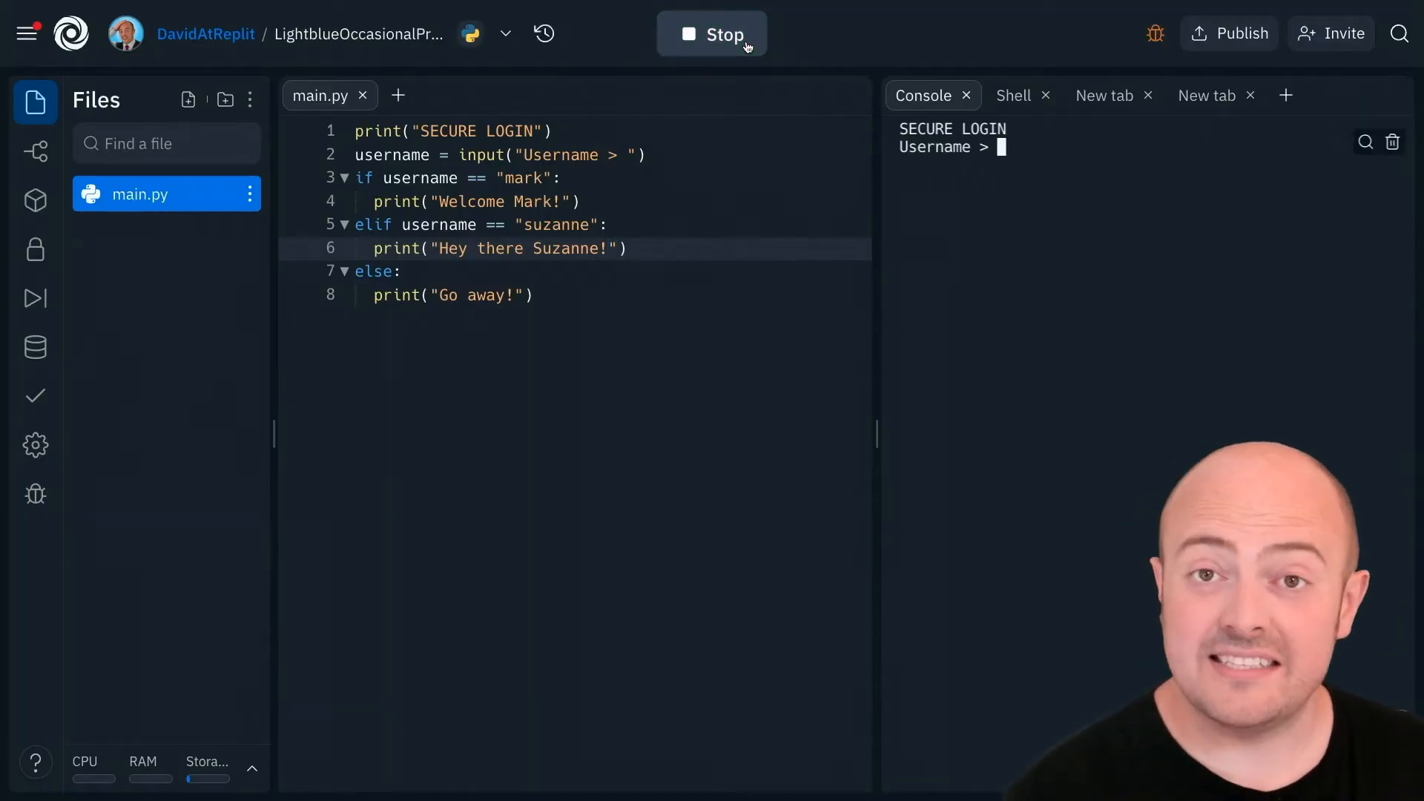
{"action": "type", "text": "mark"}
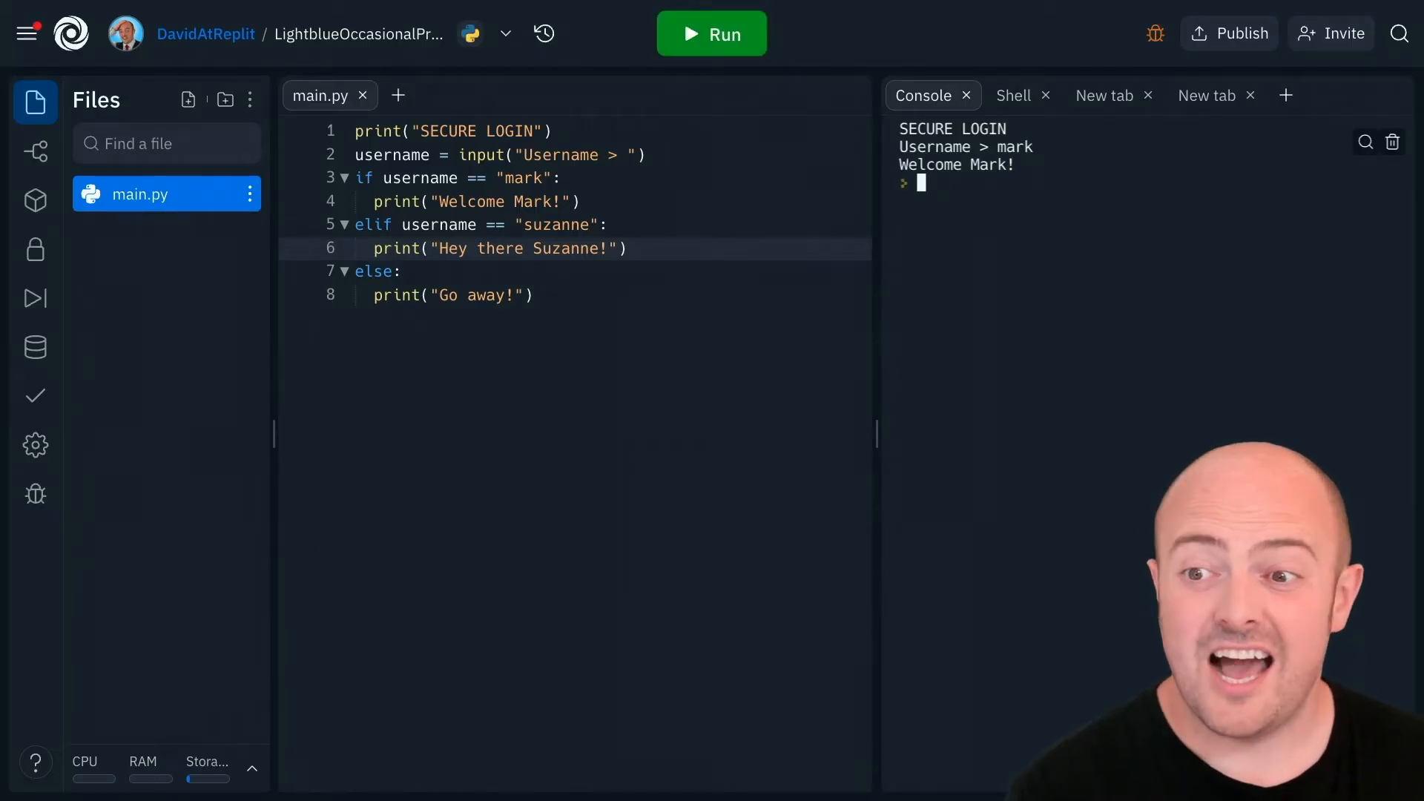
{"action": "left_click", "coordinate": [712, 34]}
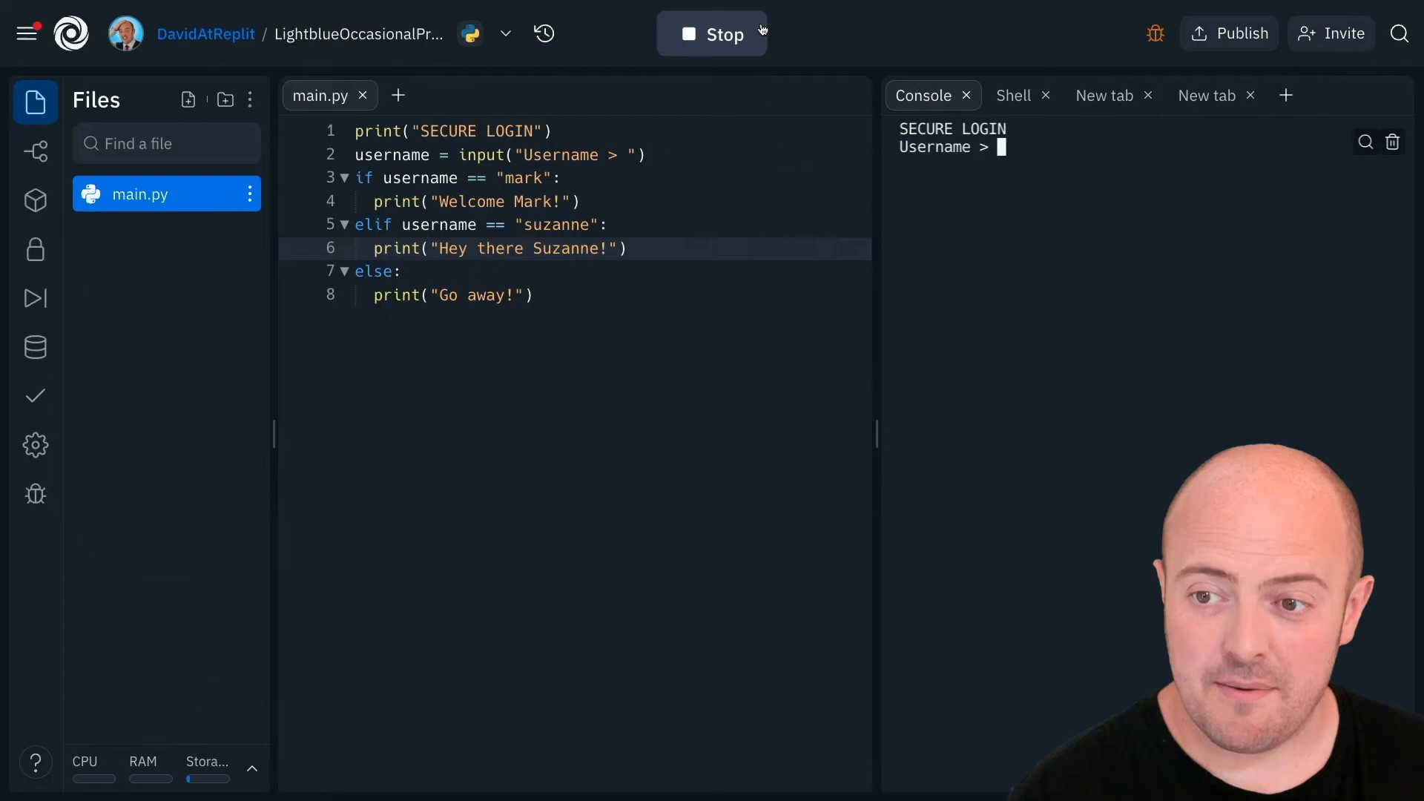
{"action": "type", "text": "suzan"}
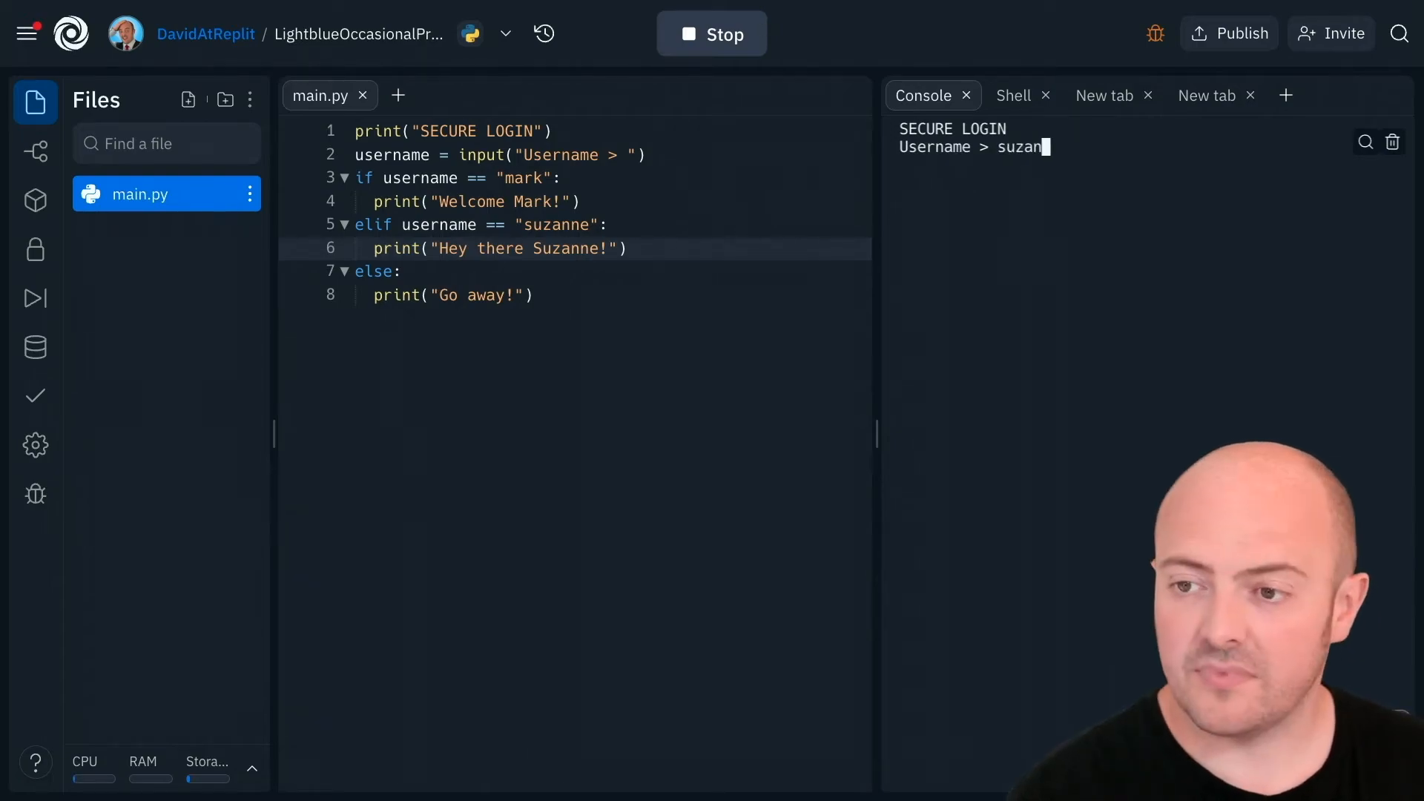
{"action": "key", "text": "Enter"}
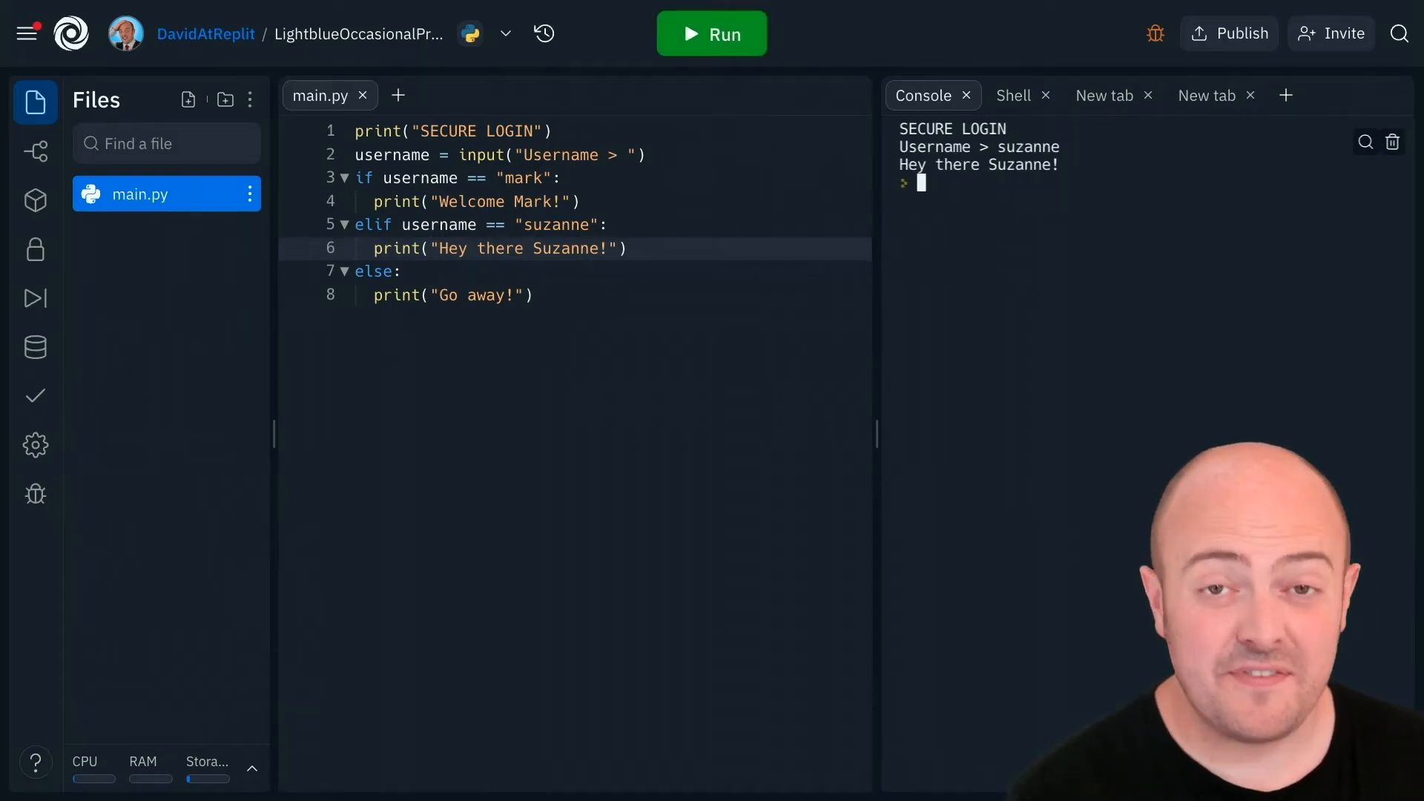
{"action": "left_click", "coordinate": [712, 34]}
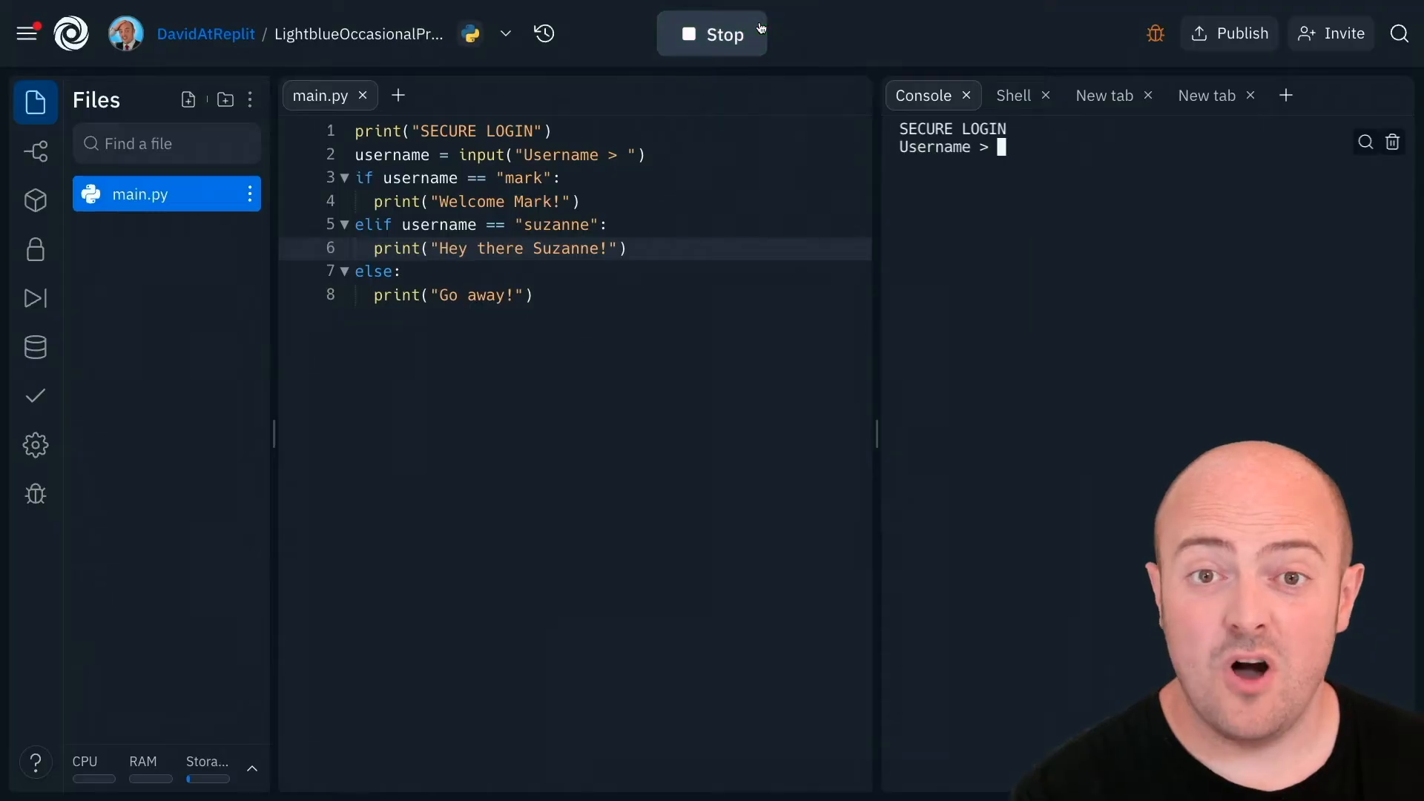
{"action": "type", "text": "johnny"}
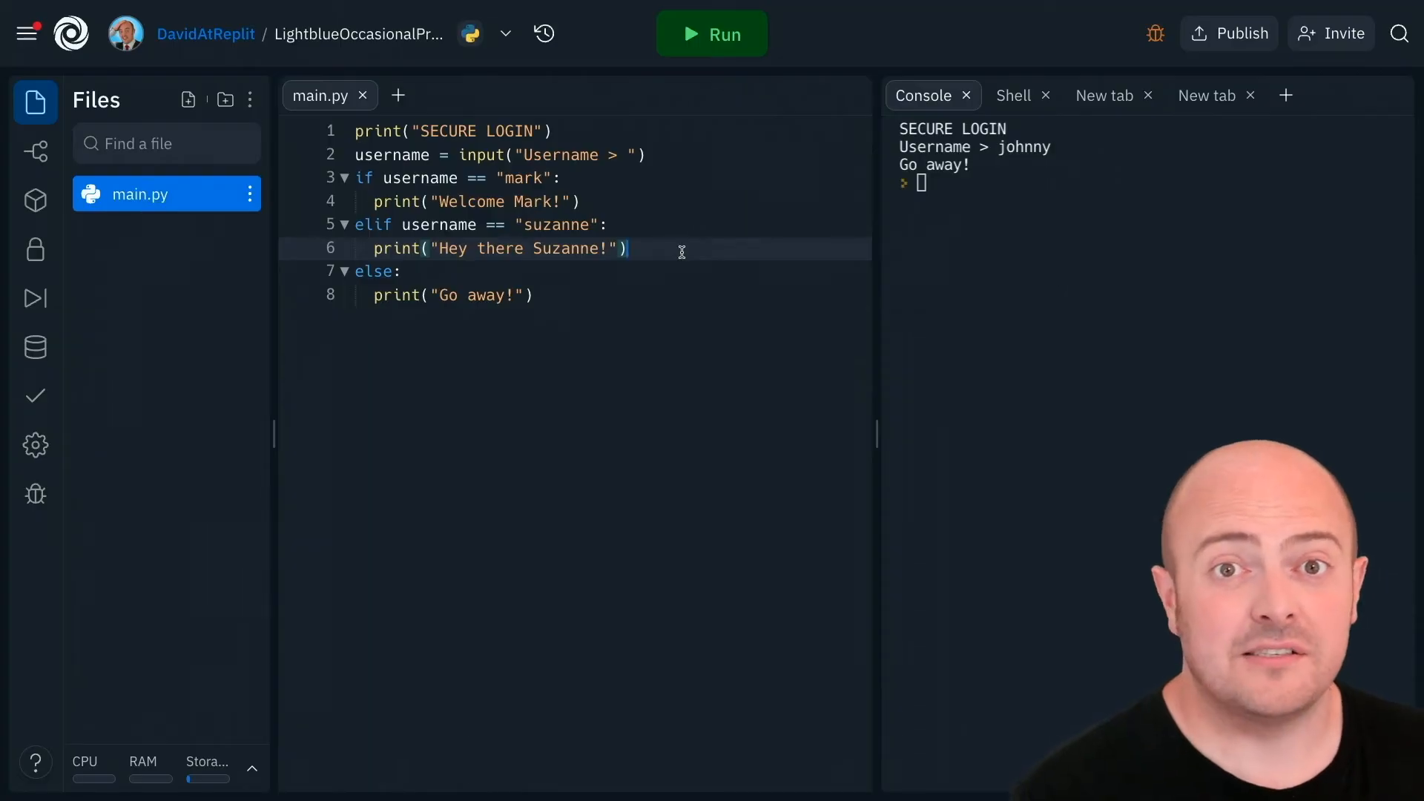
Draft a trial elif for "jo" printing "Jo!", then remove it and rerun the script
{"action": "key", "text": "Enter"}
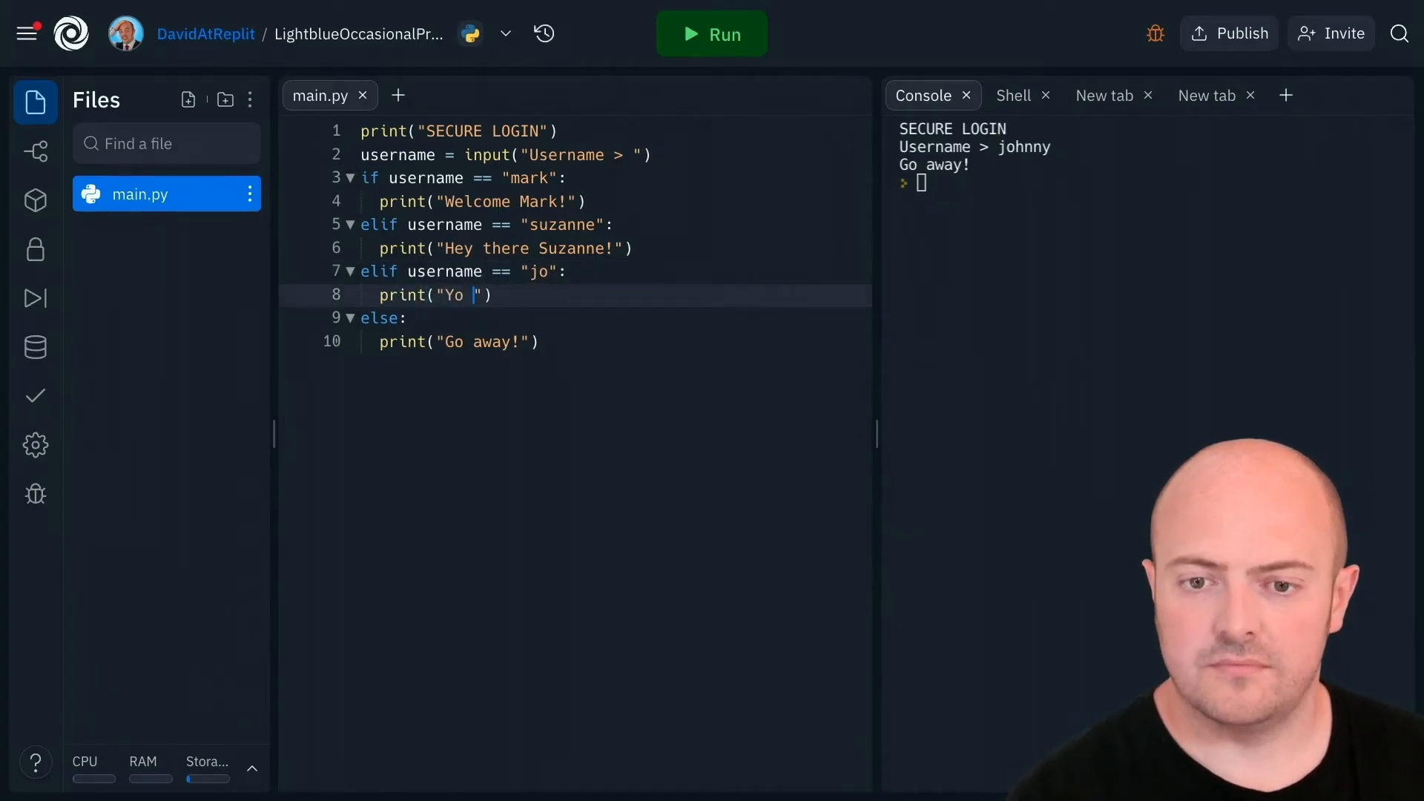
{"action": "type", "text": "Jo!"}
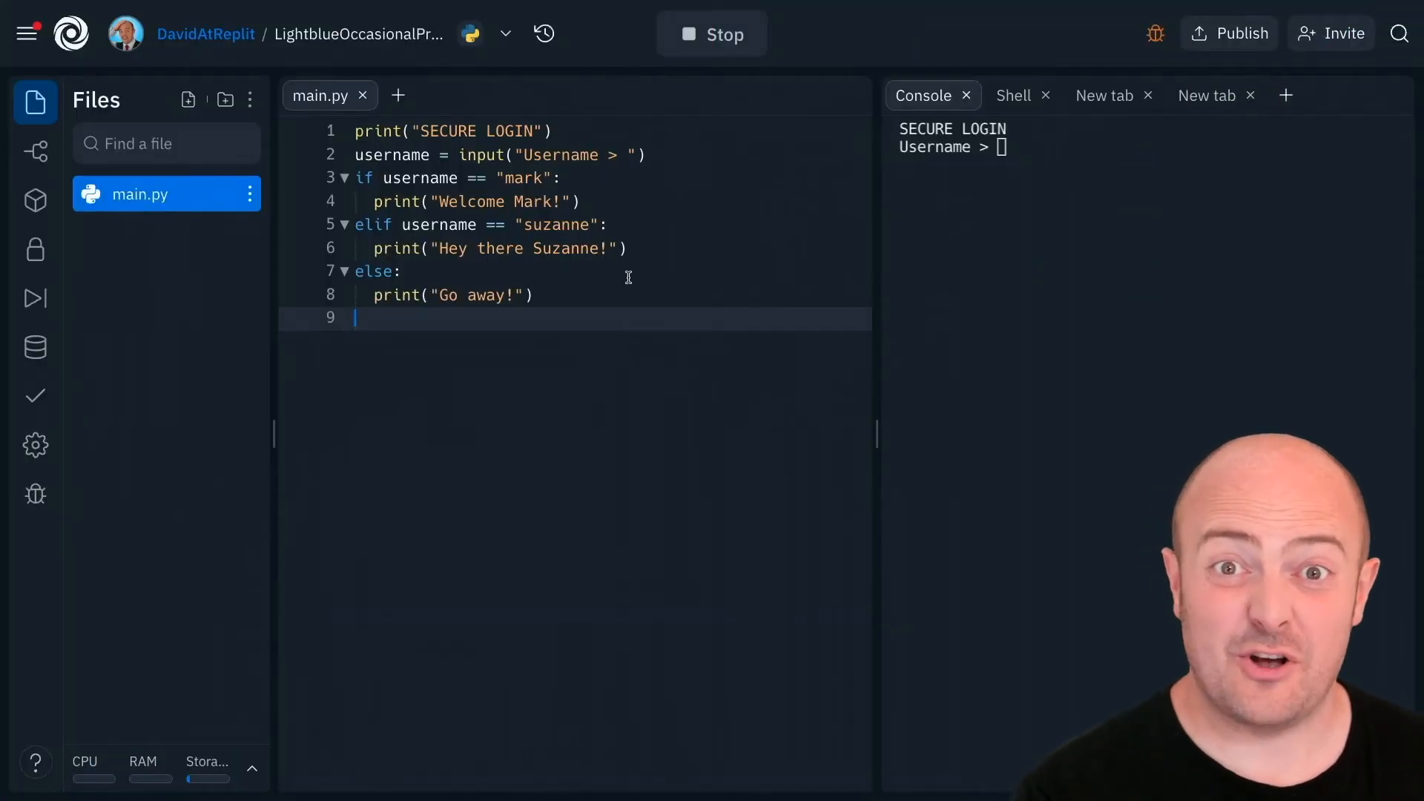
Add password = input("Password> ") on a new line below the username input
{"action": "key", "text": "Enter"}
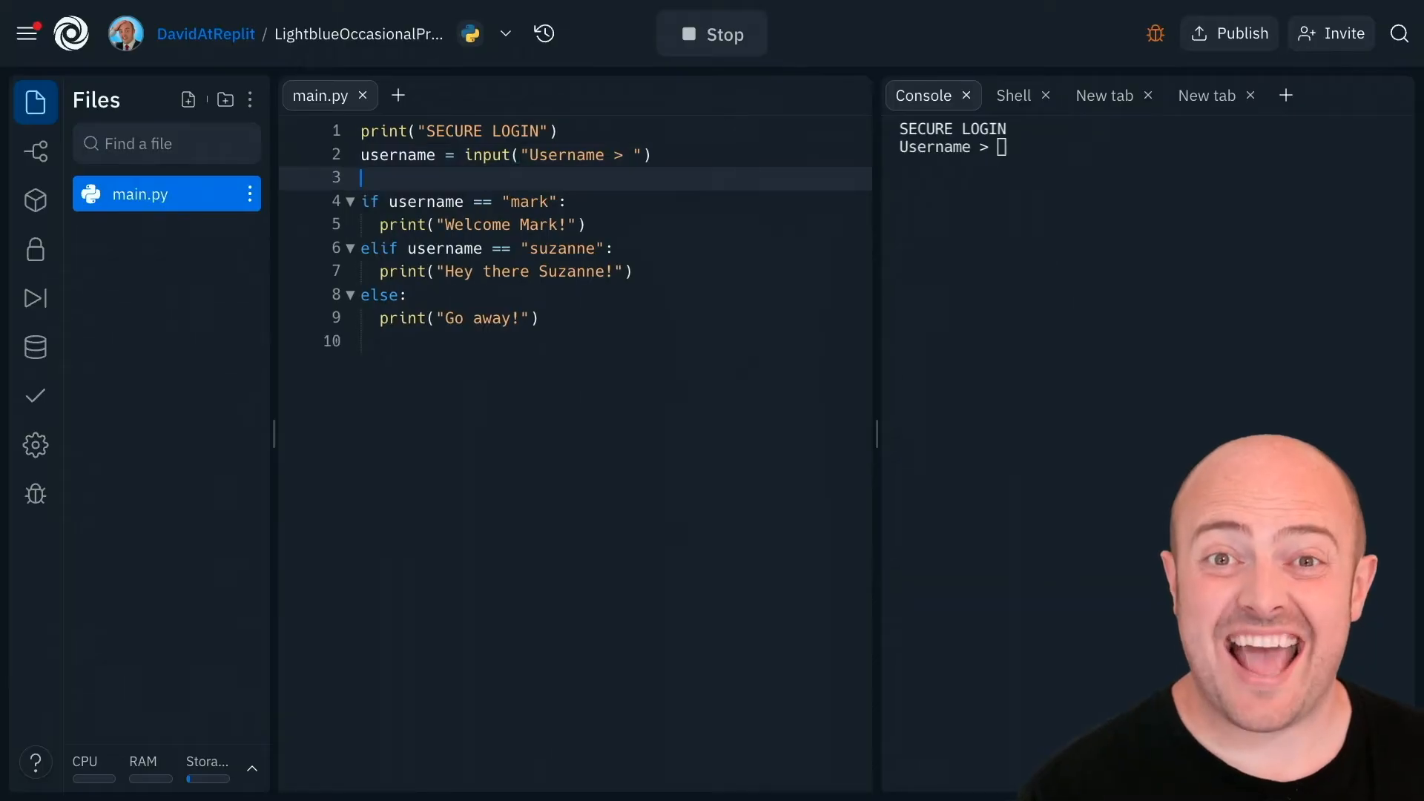
{"action": "type", "text": "password"}
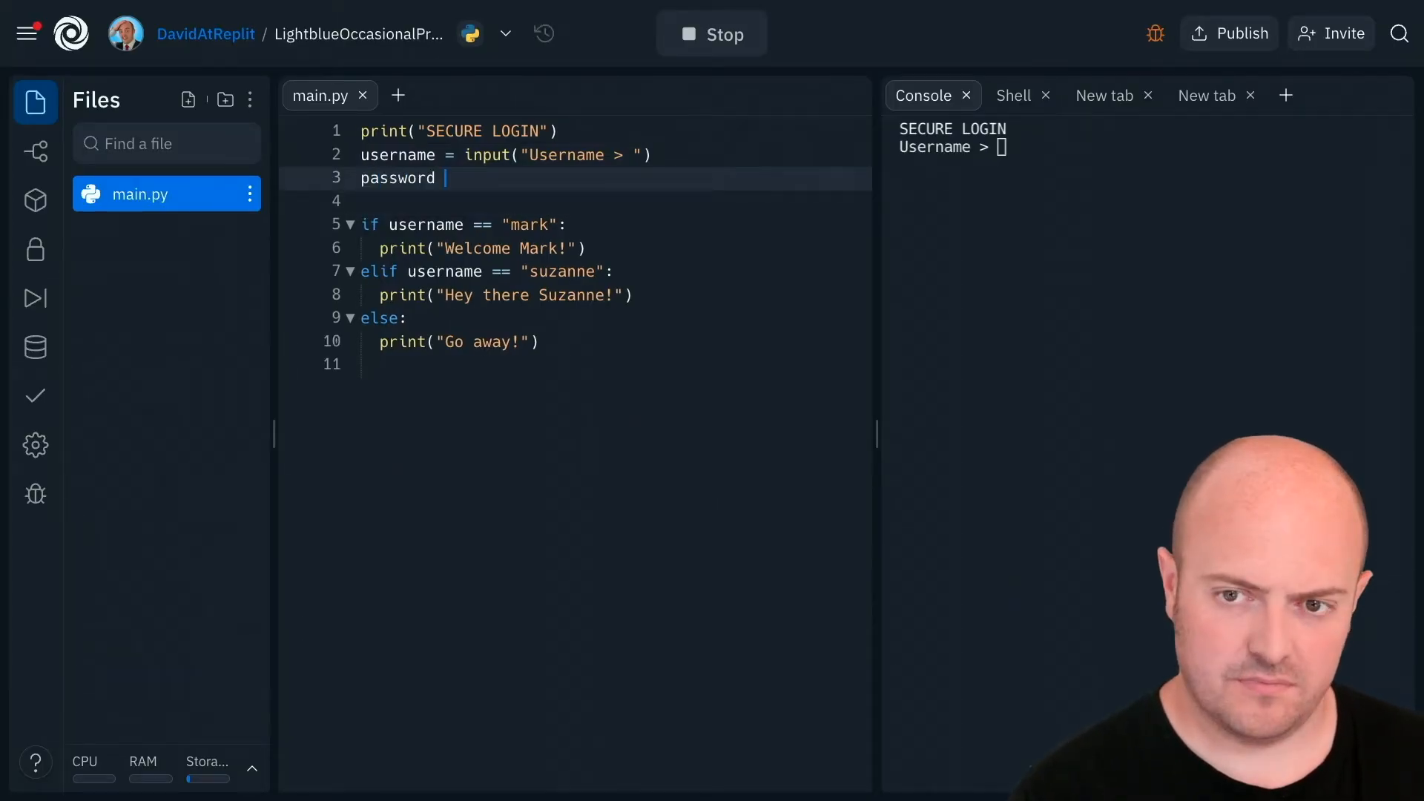
{"action": "type", "text": "= input(\"Password> \")"}
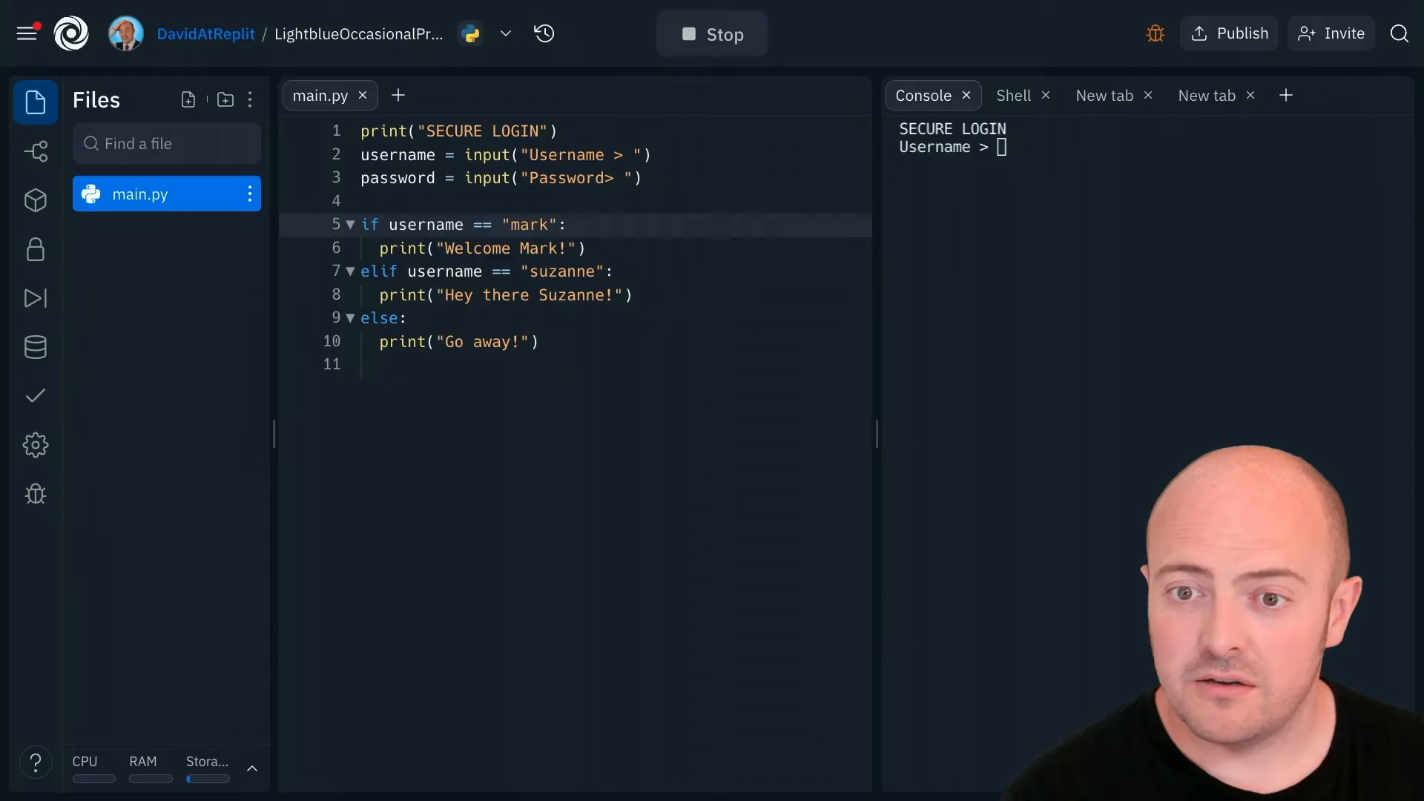
{"action": "type", "text": "and"}
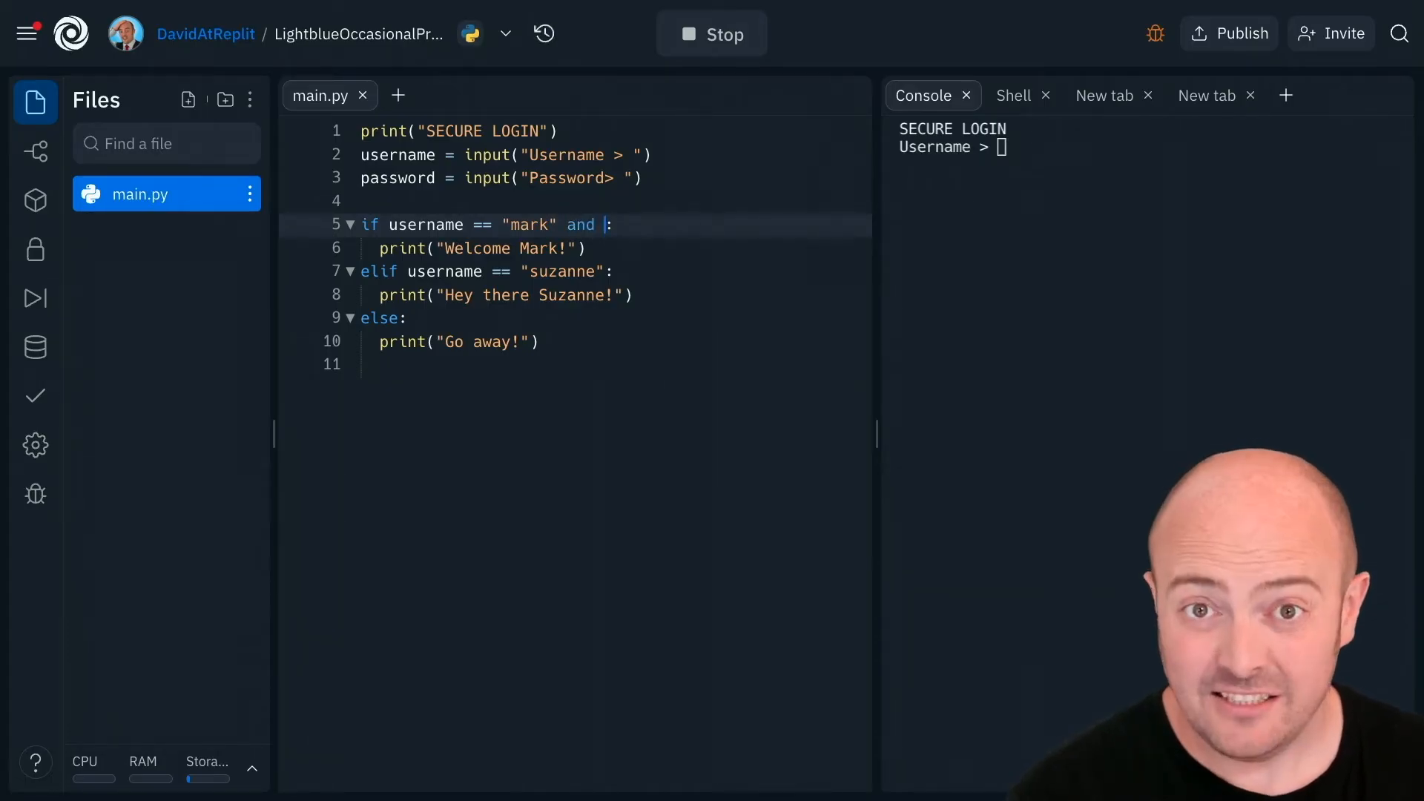
{"action": "type", "text": "password"}
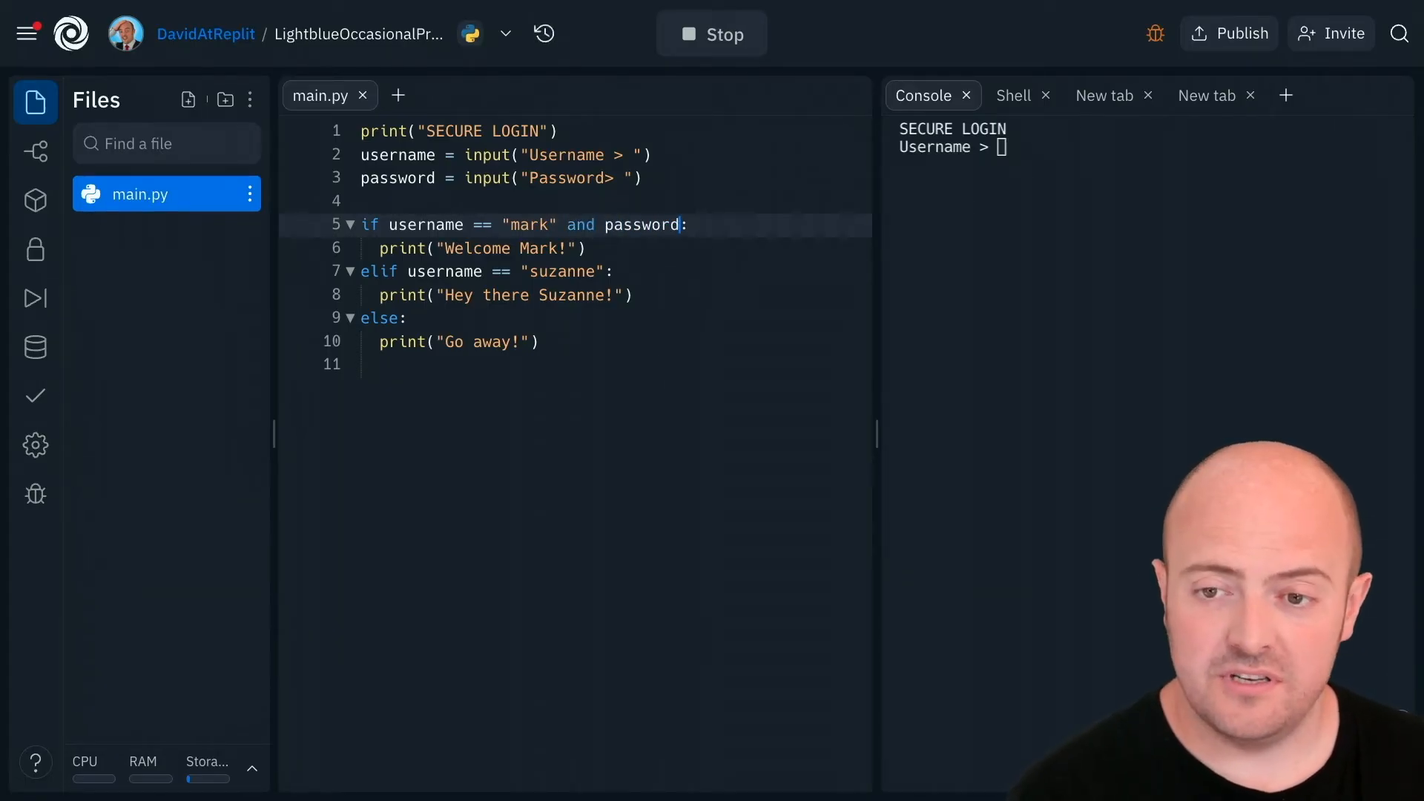
{"action": "type", "text": "== \"\""}
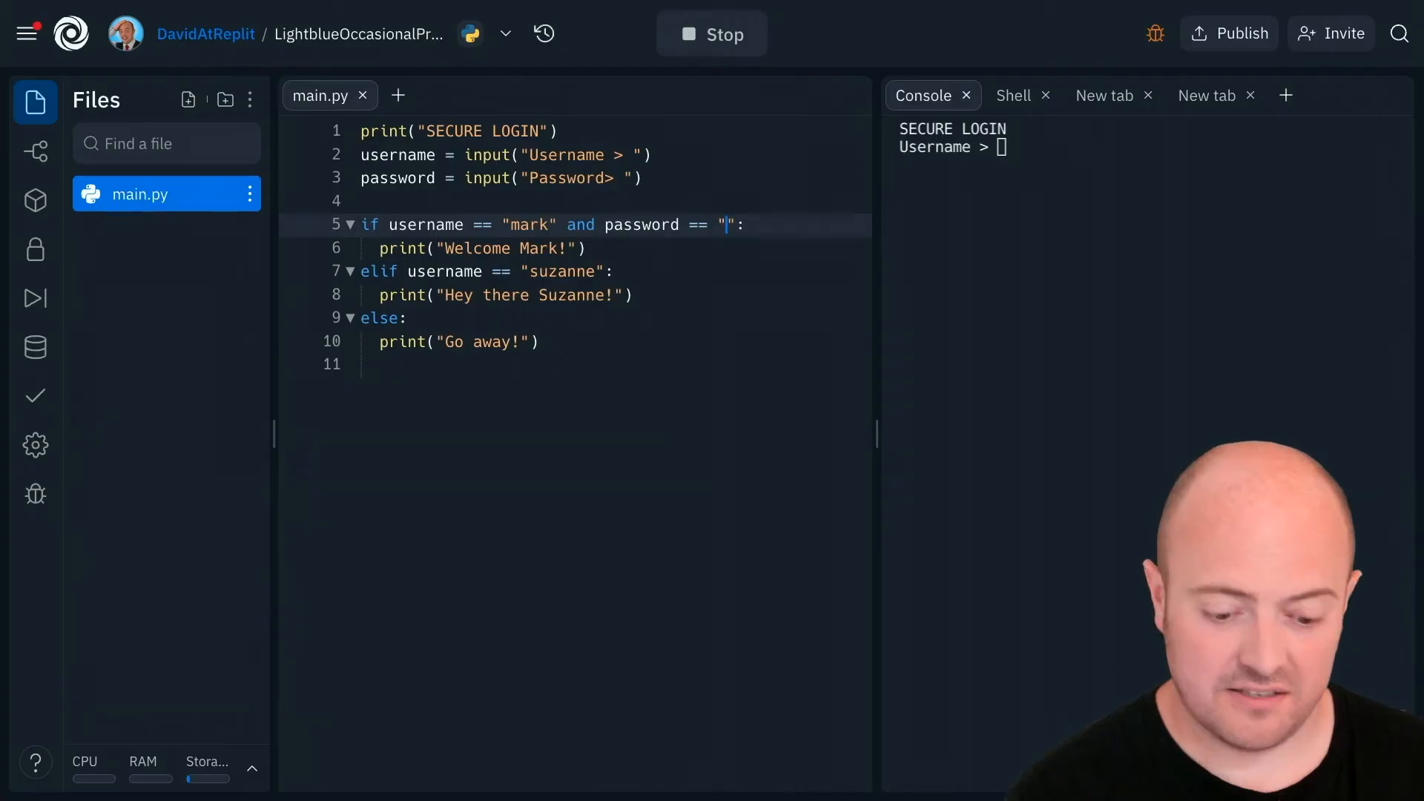
{"action": "type", "text": "password"}
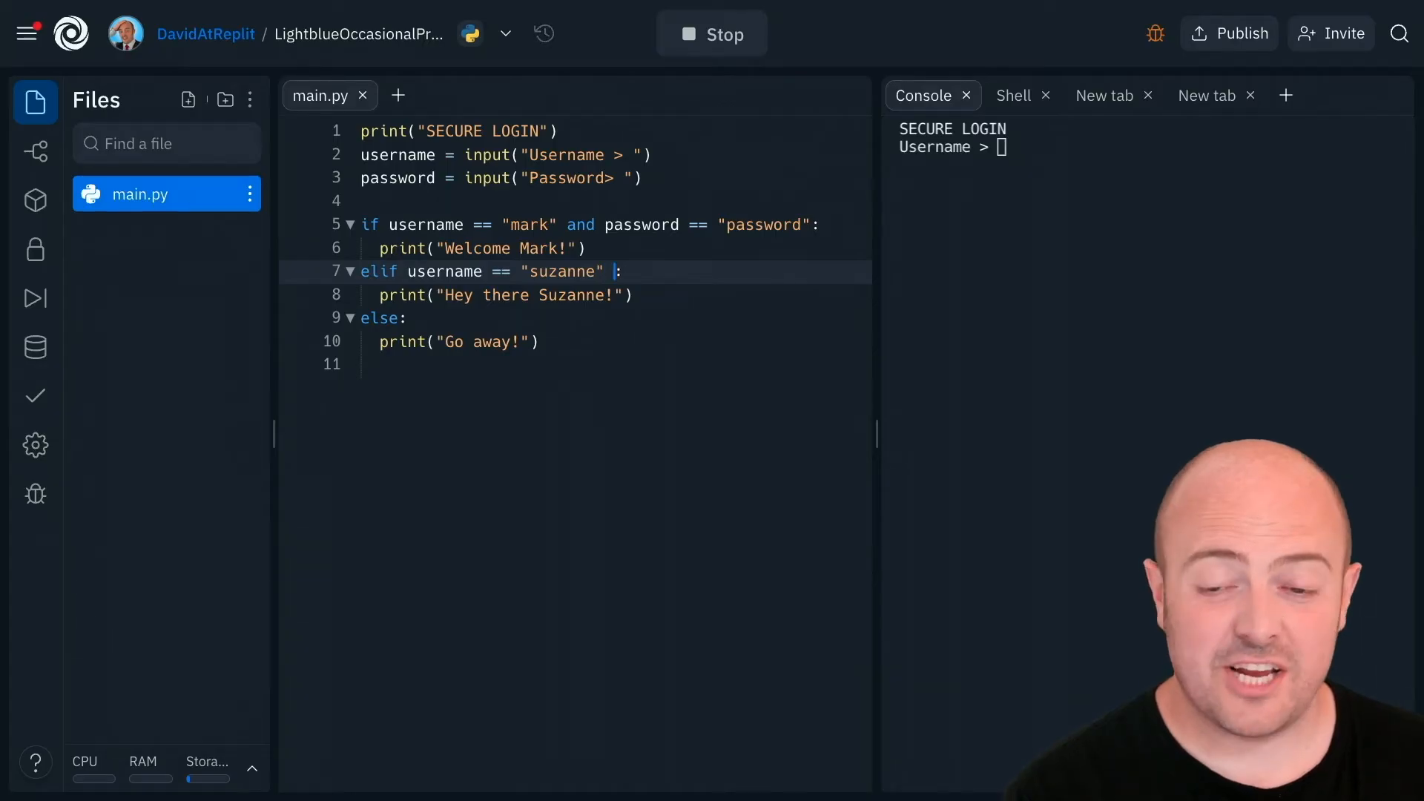
{"action": "type", "text": "and"}
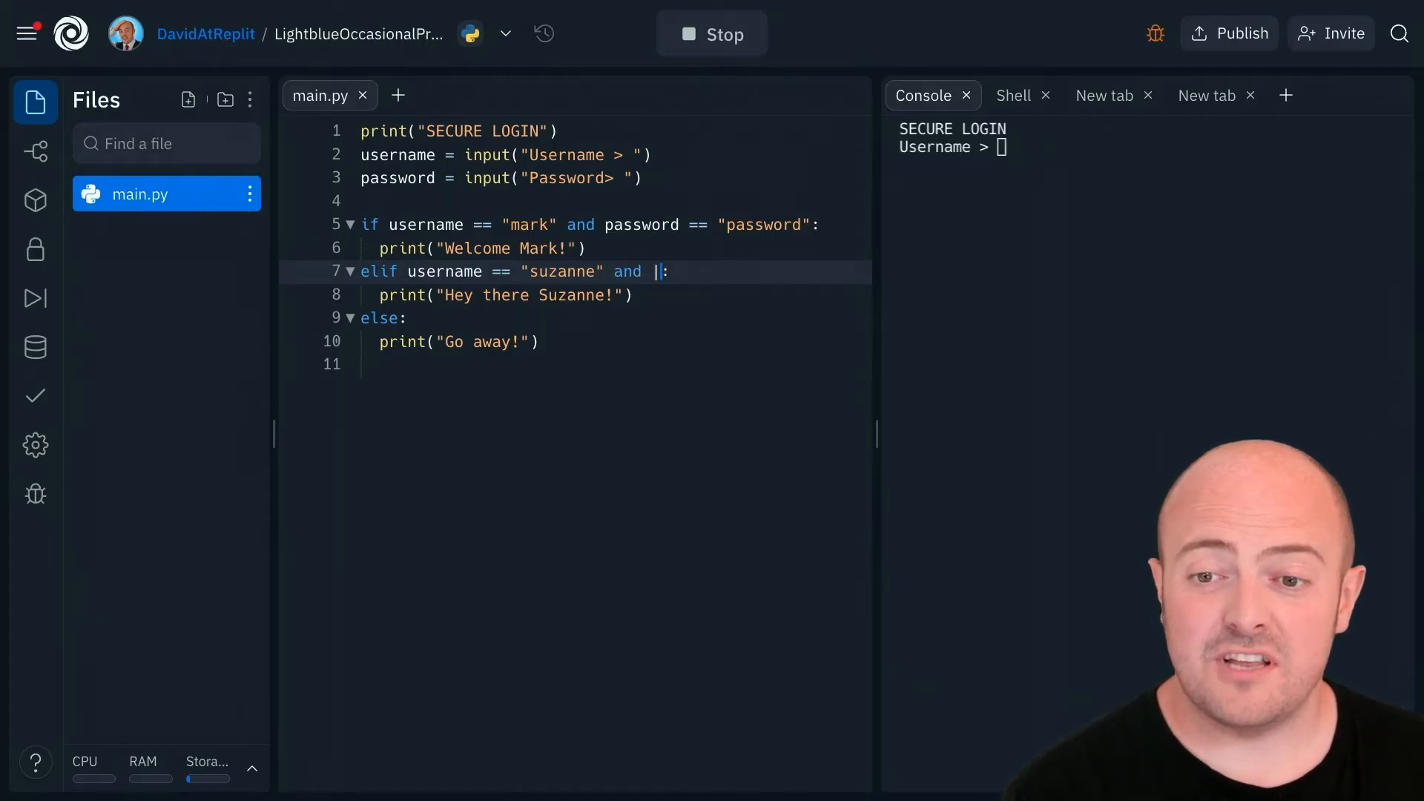
{"action": "type", "text": "password == \"Su7"}
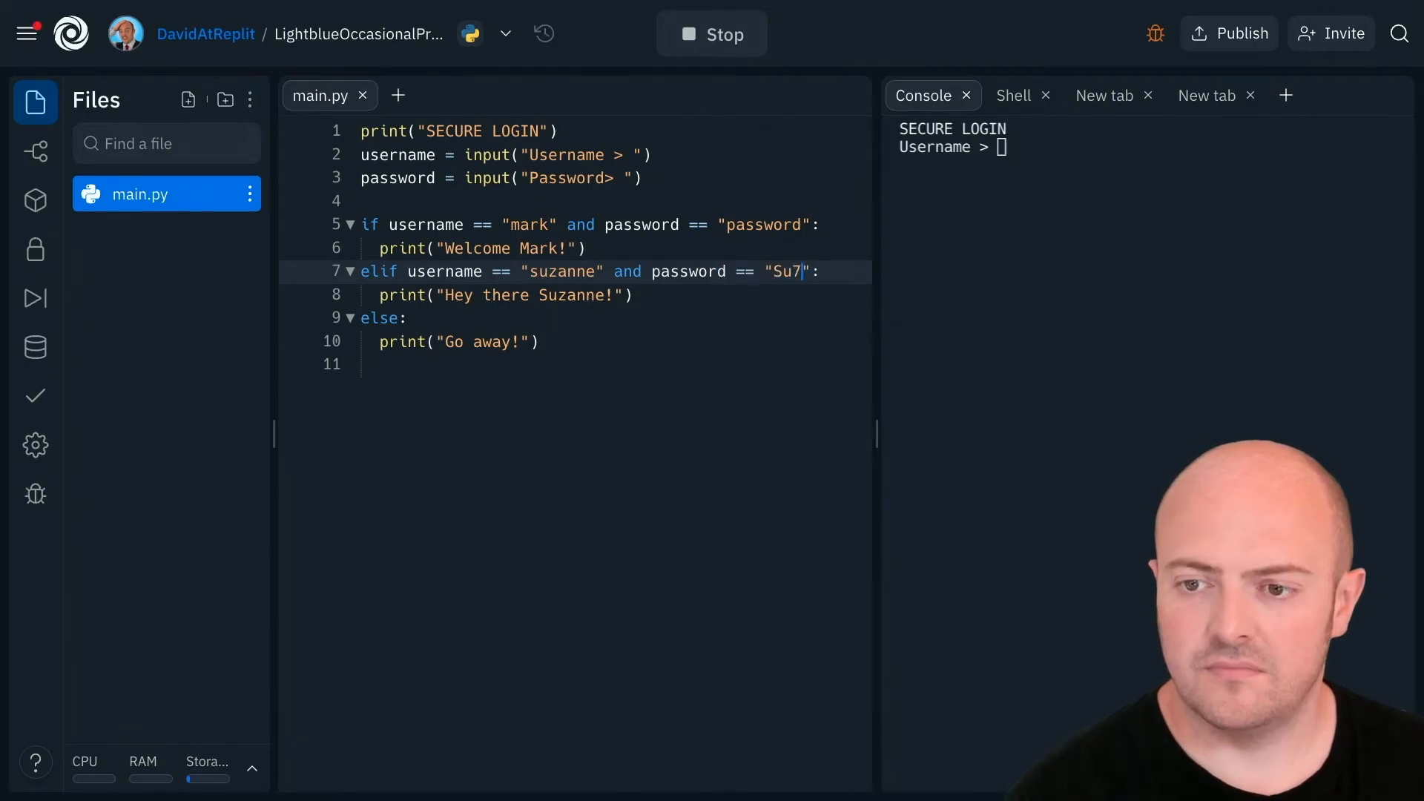
{"action": "type", "text": "4nne"}
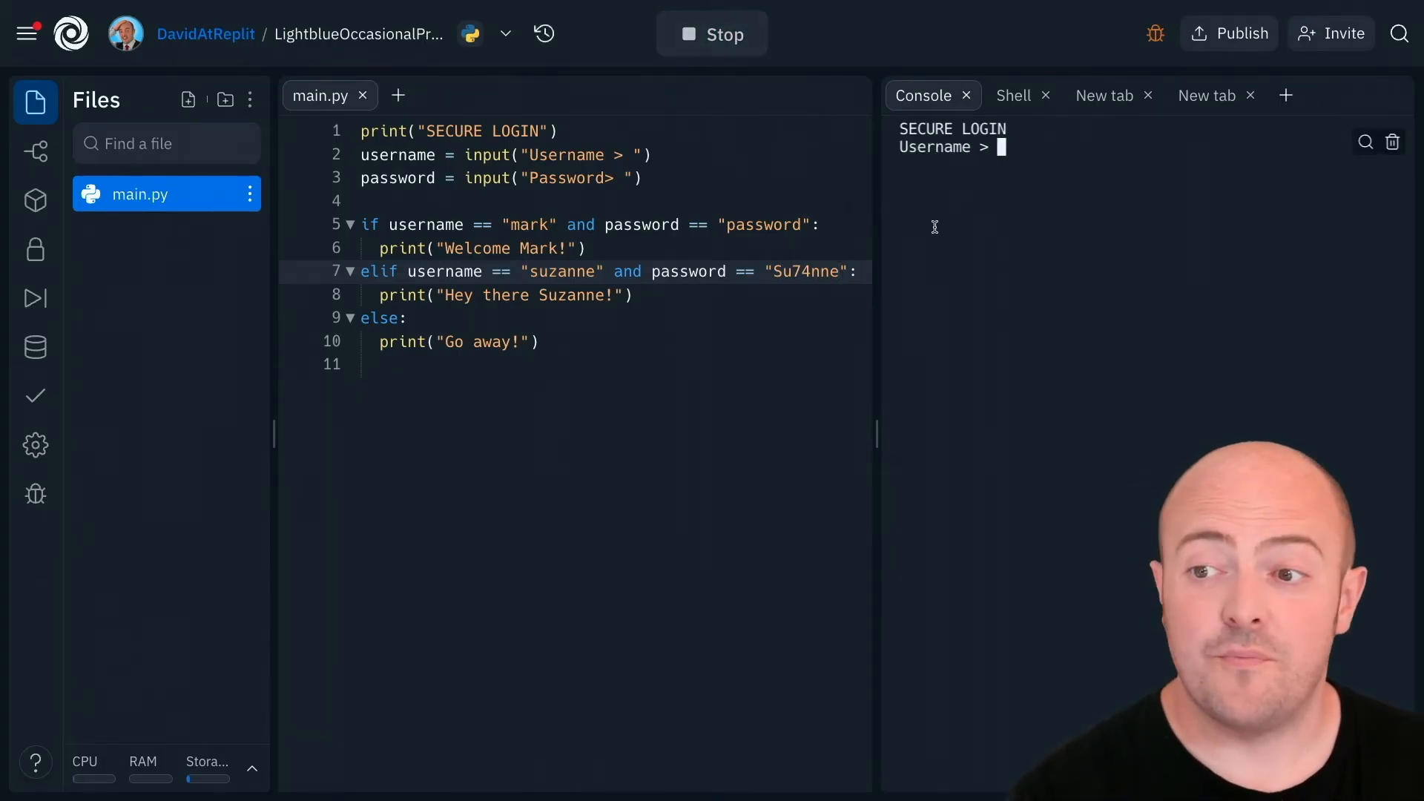
{"action": "type", "text": "mark"}
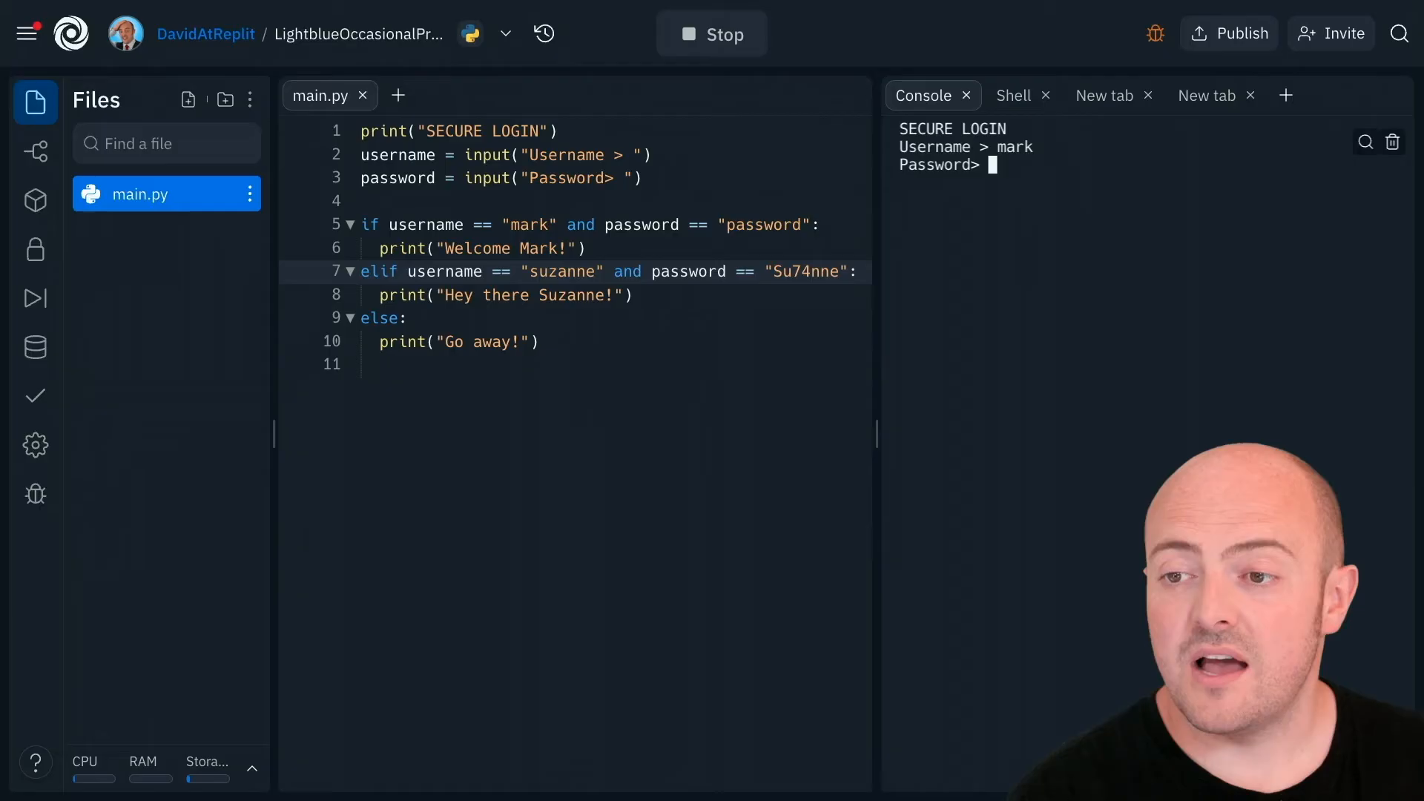
{"action": "type", "text": "password"}
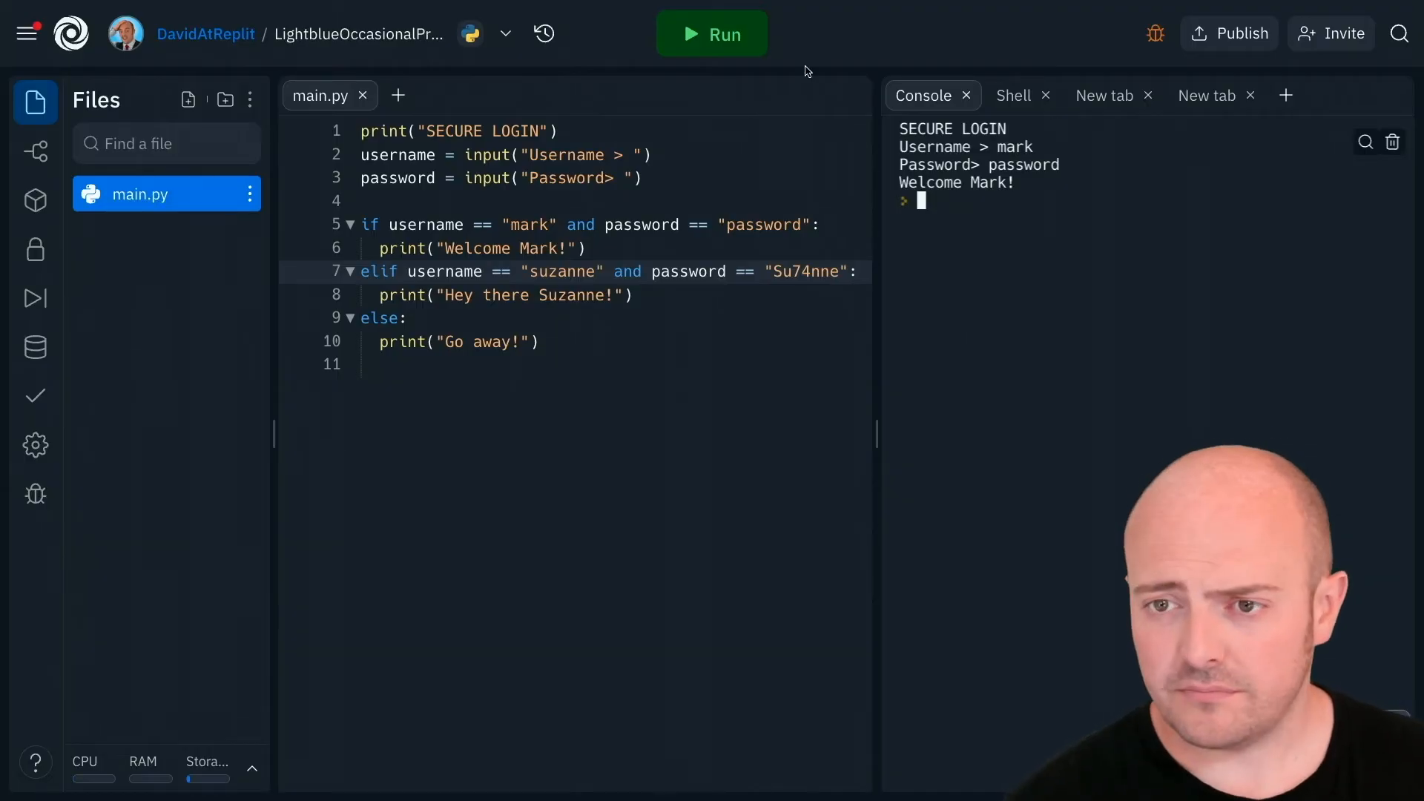
{"action": "left_click", "coordinate": [712, 34]}
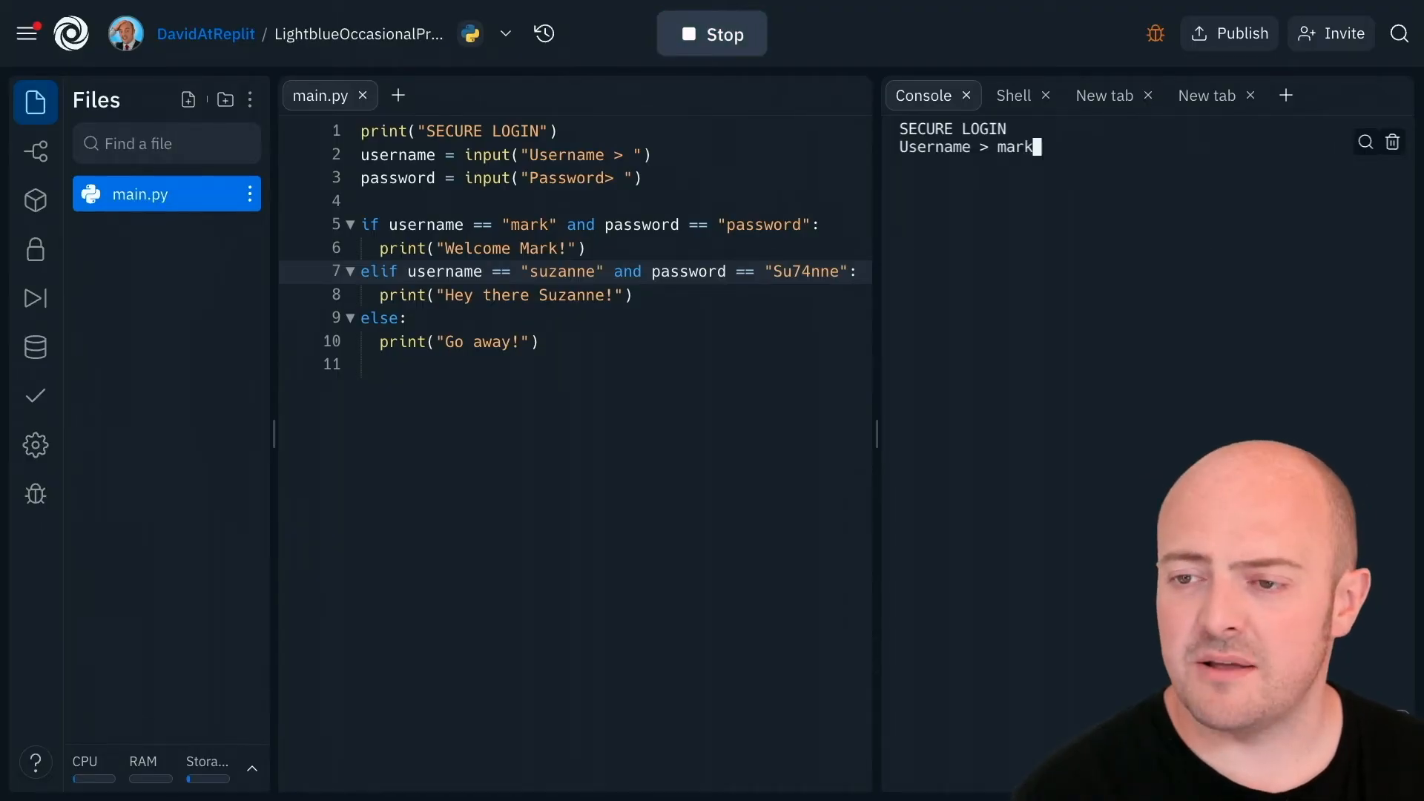
{"action": "type", "text": "mark"}
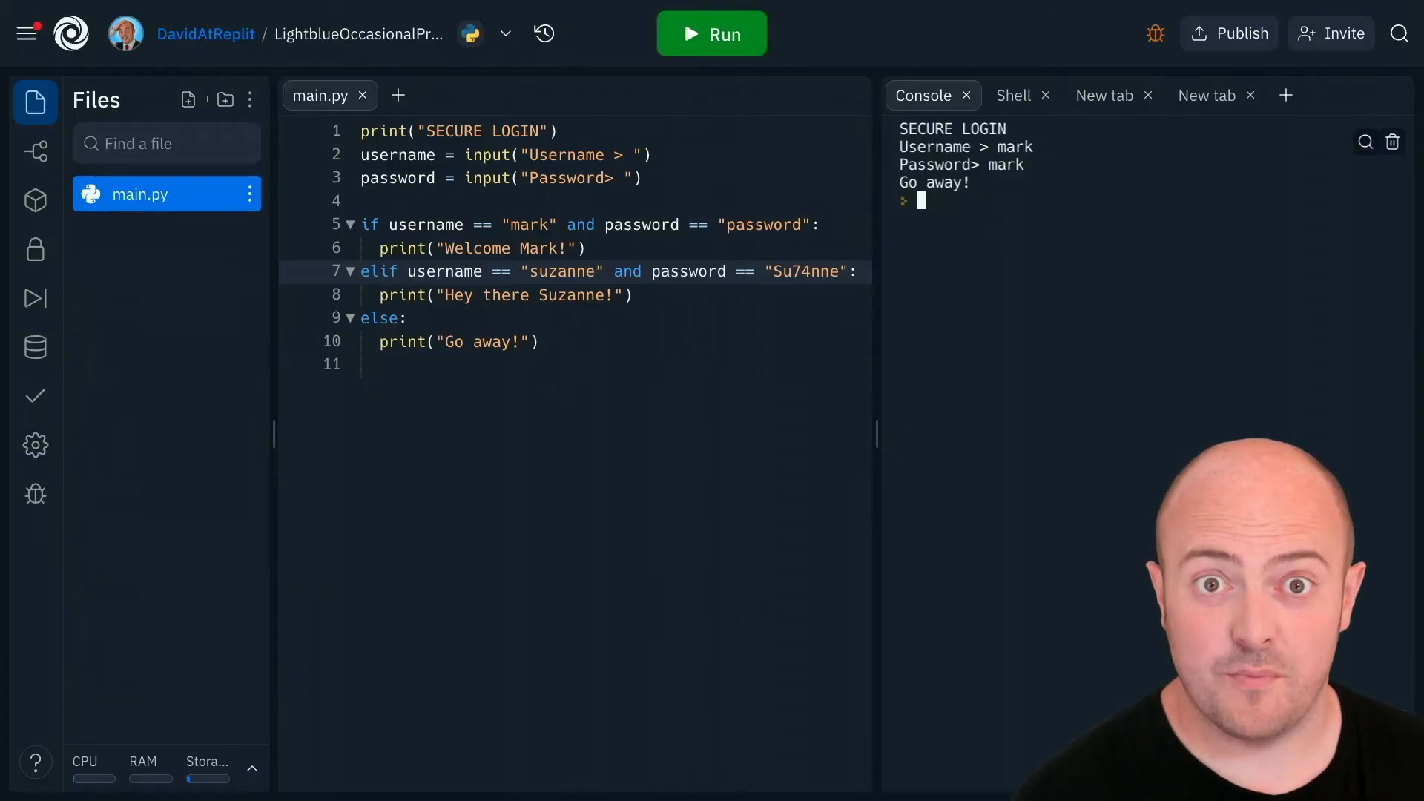
{"action": "left_click", "coordinate": [711, 34]}
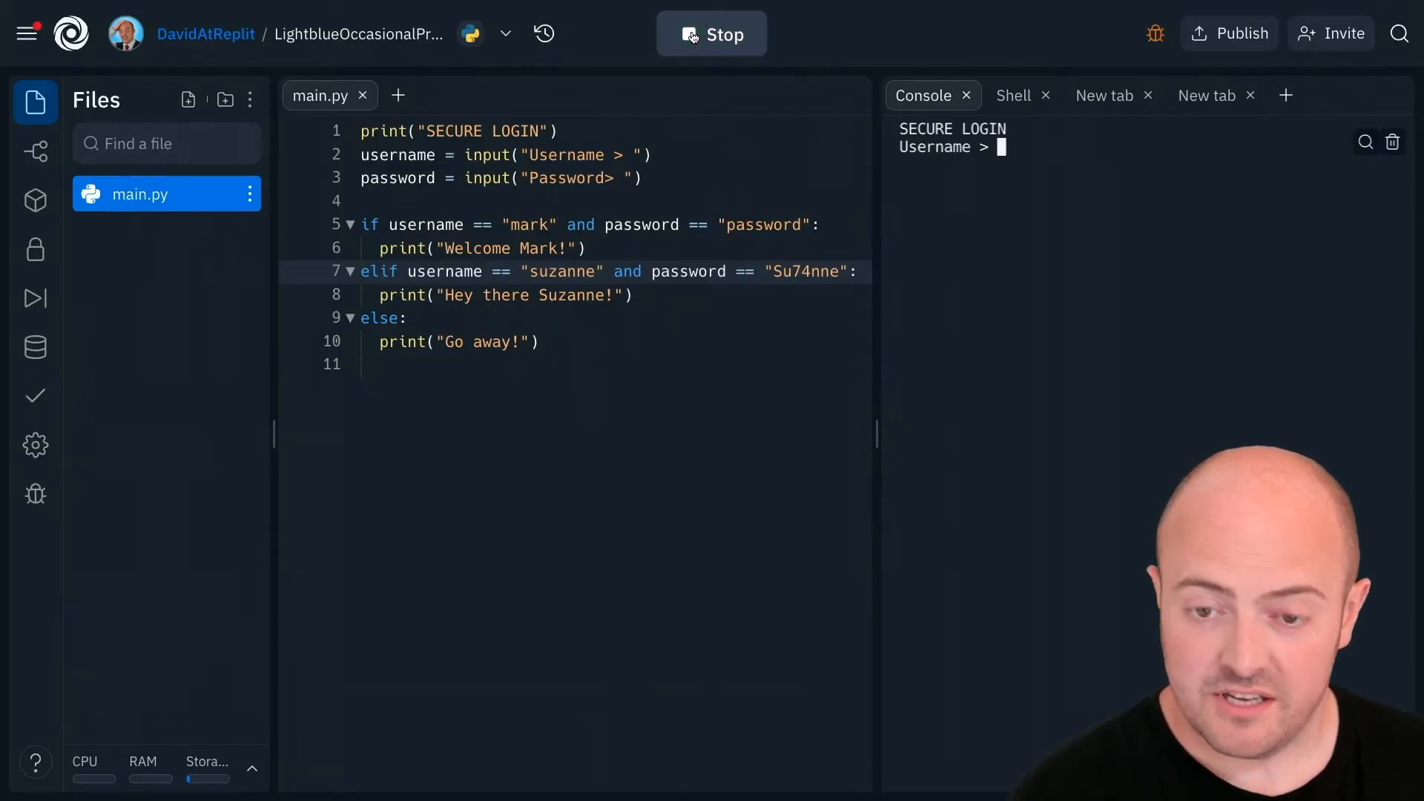
{"action": "type", "text": "suzanne"}
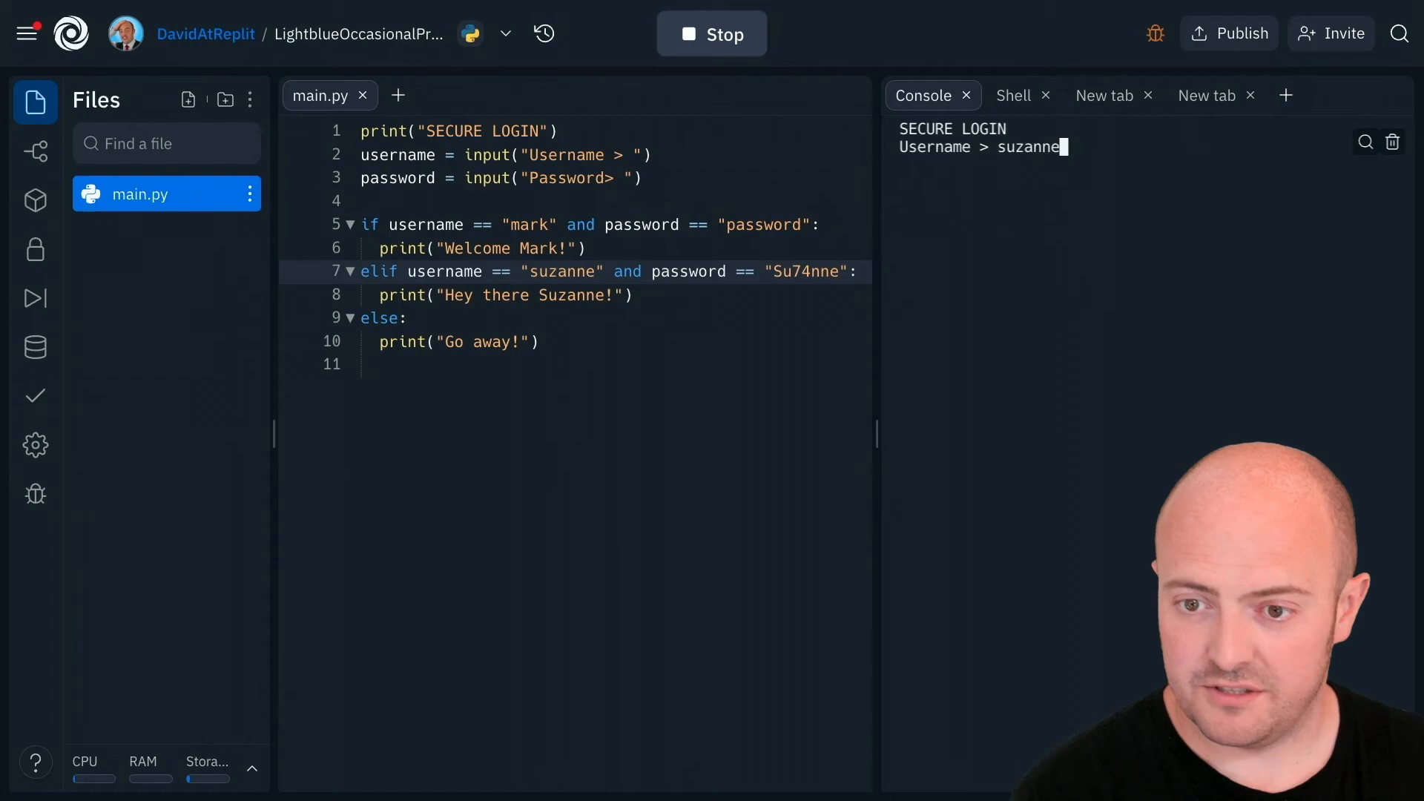
{"action": "type", "text": "Su74nn"}
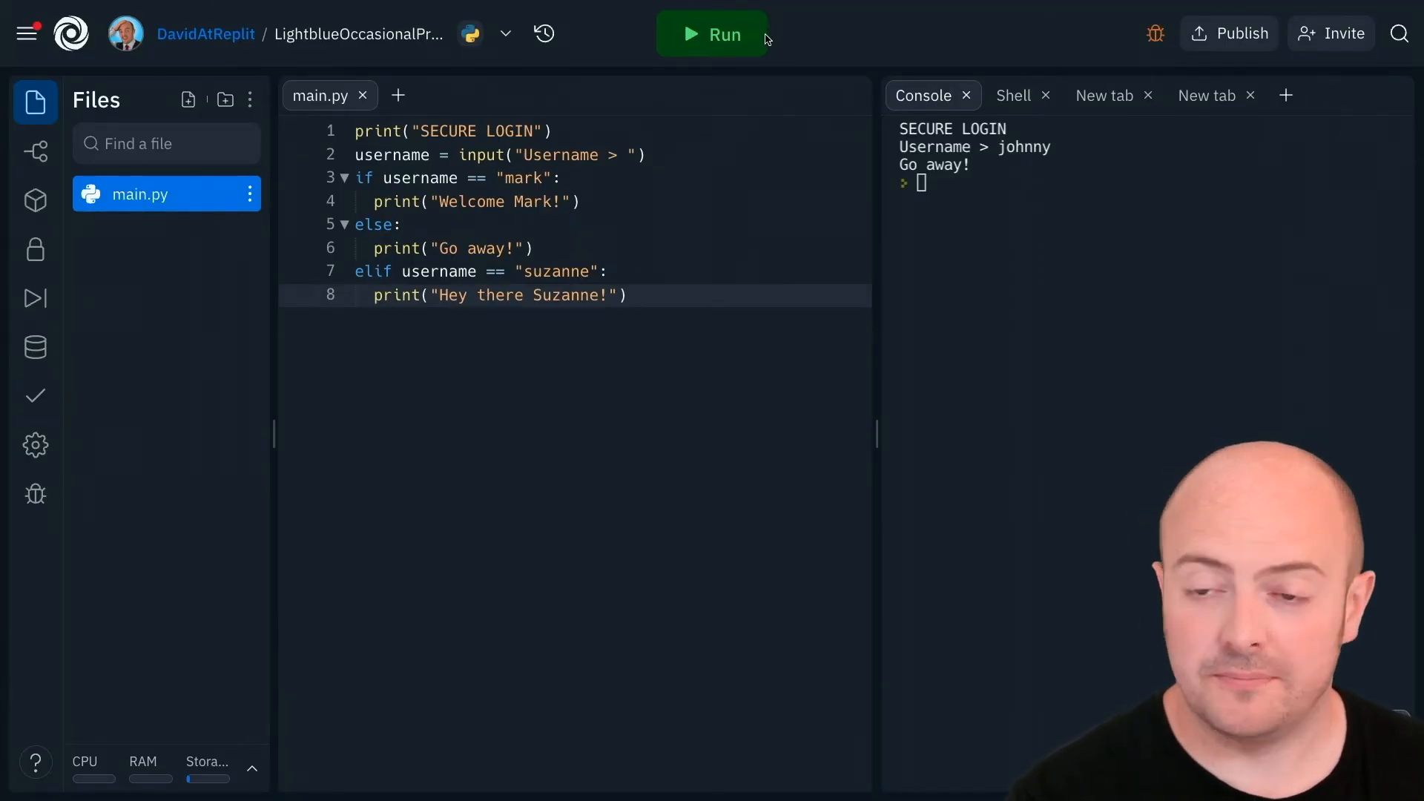
Run the script with the suzanne elif after else, producing a SyntaxError at line 7
{"action": "left_click", "coordinate": [713, 35]}
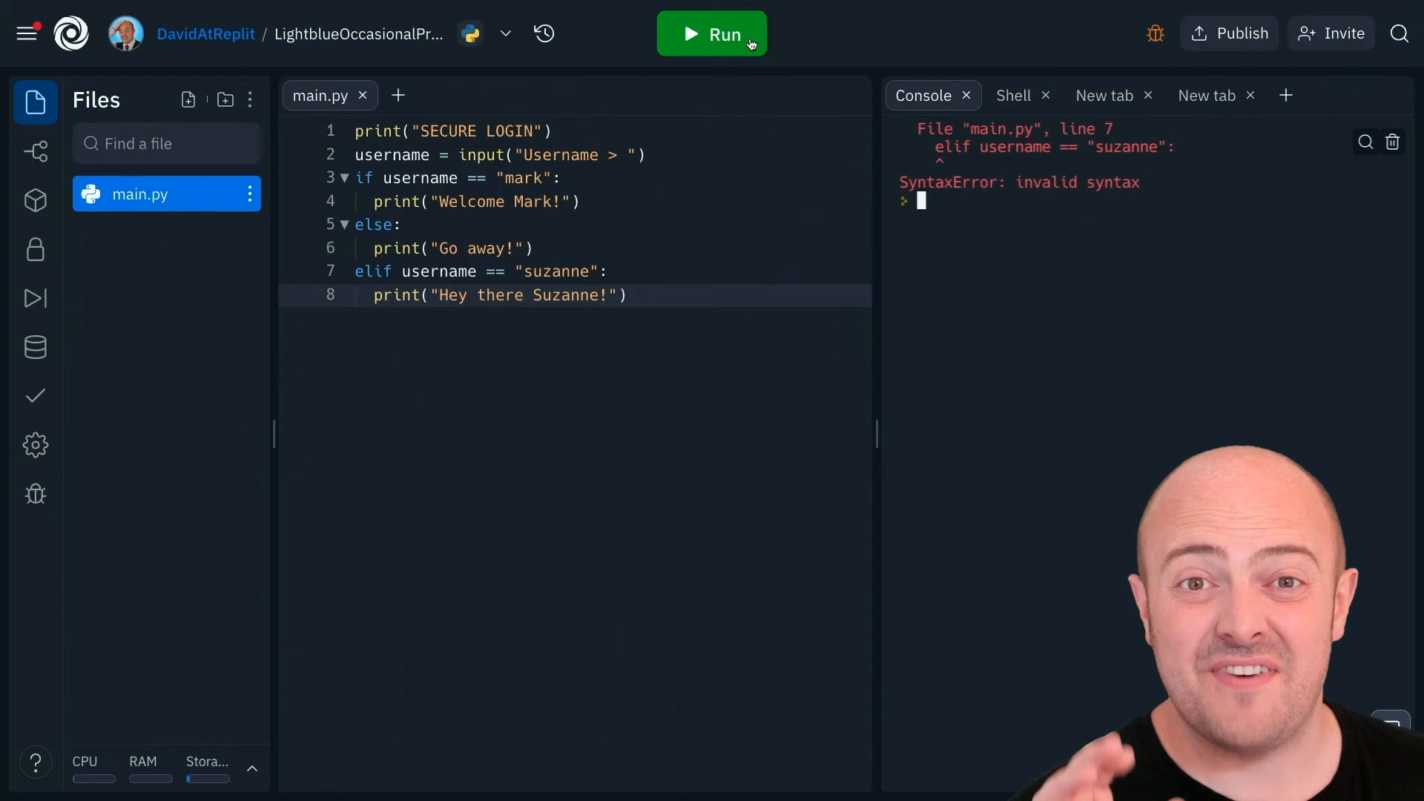
{"action": "mouse_move", "coordinate": [773, 129]}
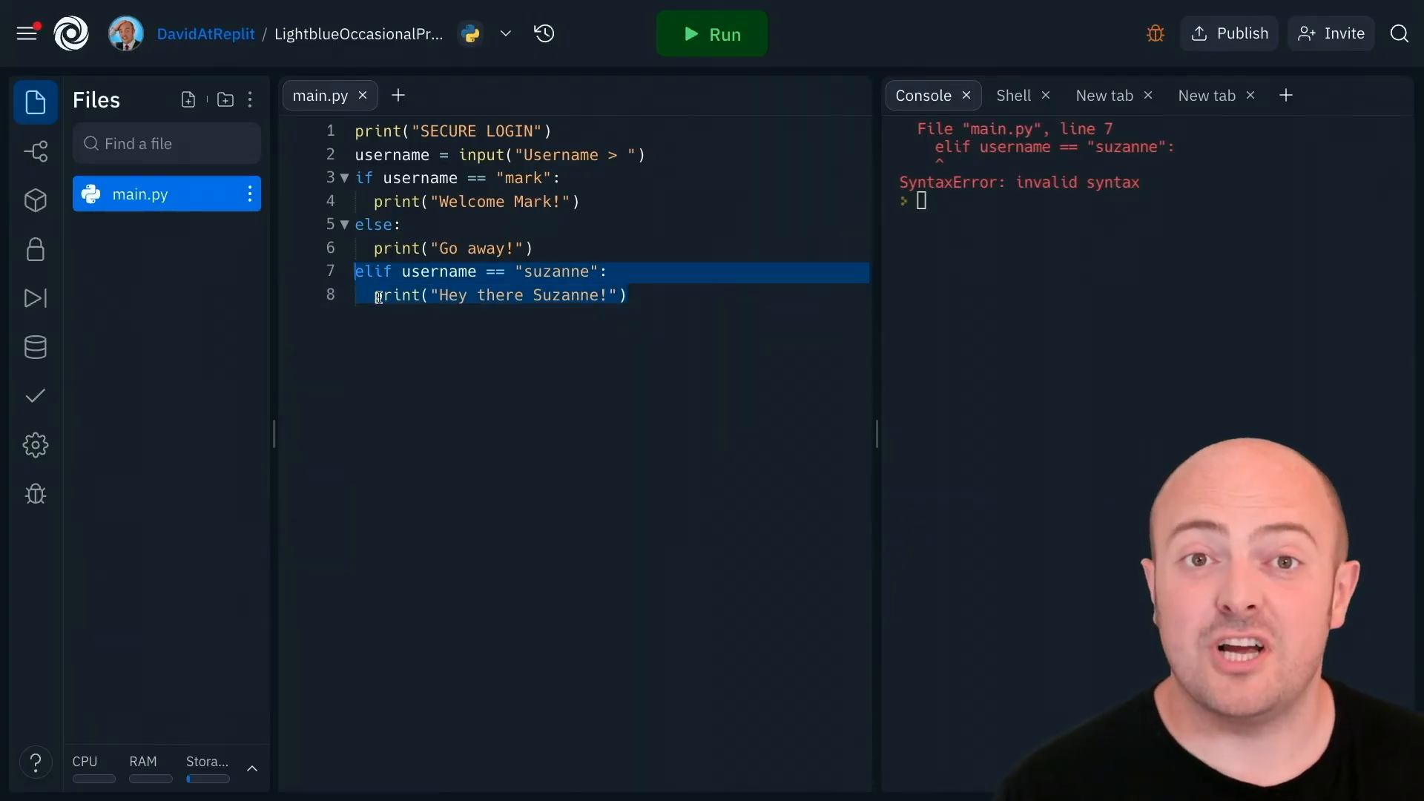
{"action": "mouse_move", "coordinate": [495, 344]}
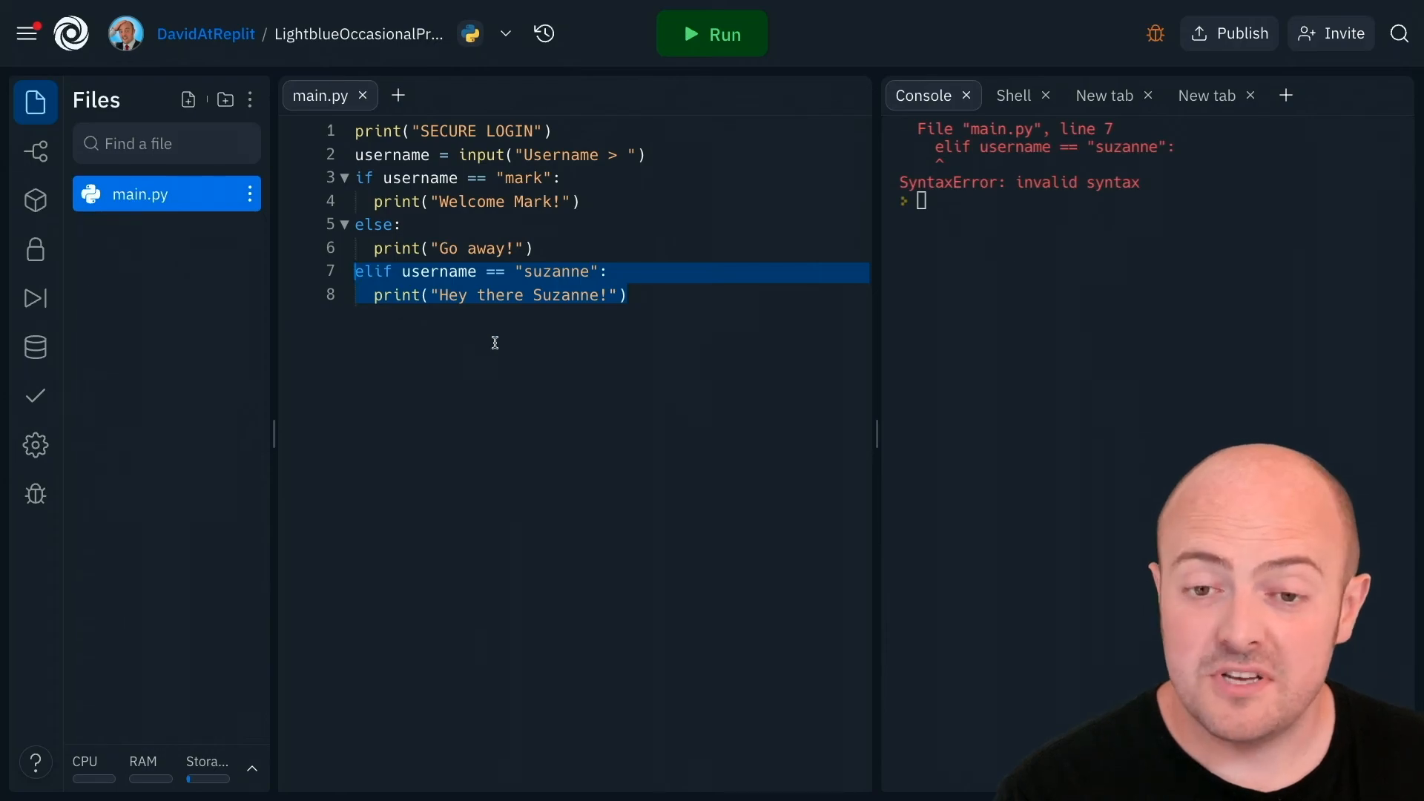
Move the suzanne elif back above else and run the program again
{"action": "key", "text": "Delete"}
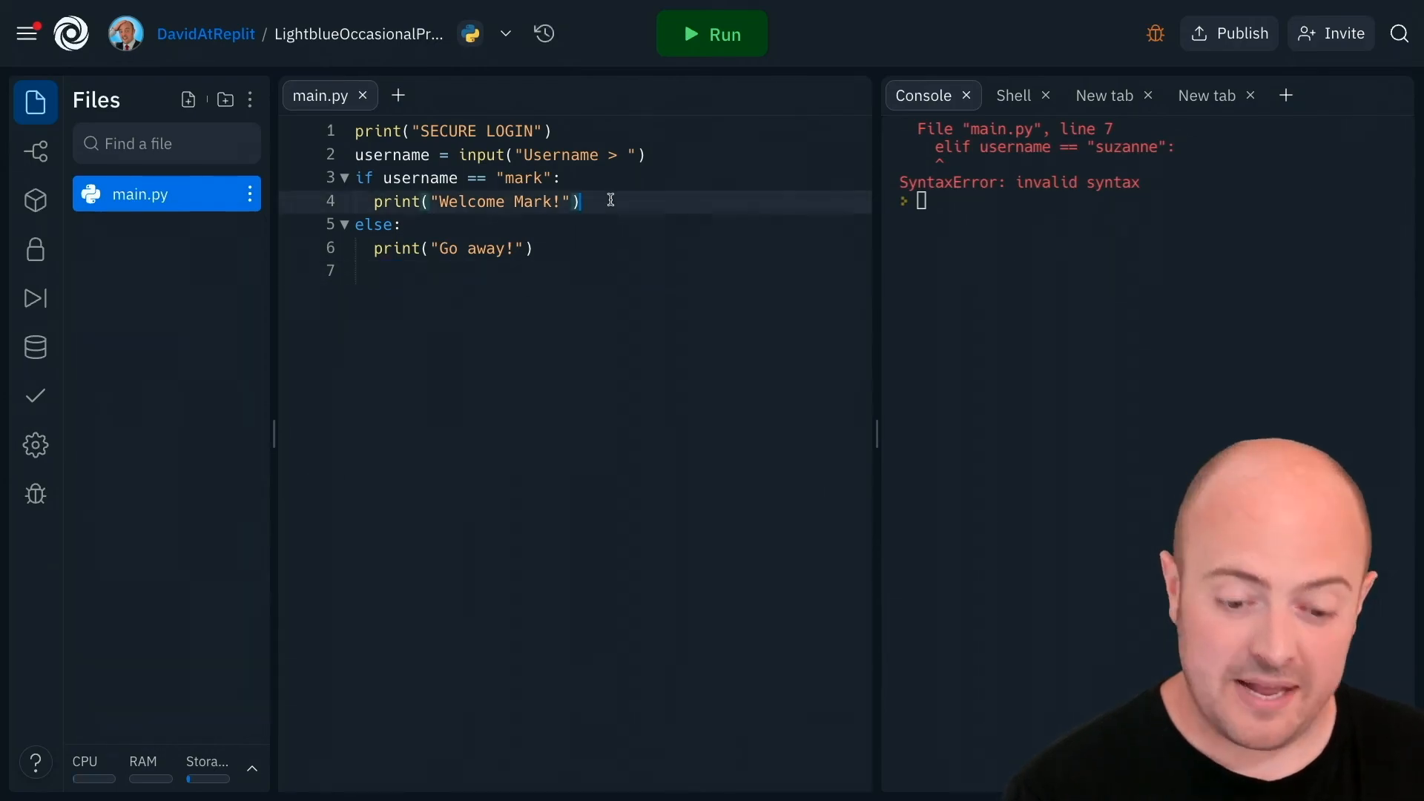
{"action": "key", "text": "Enter"}
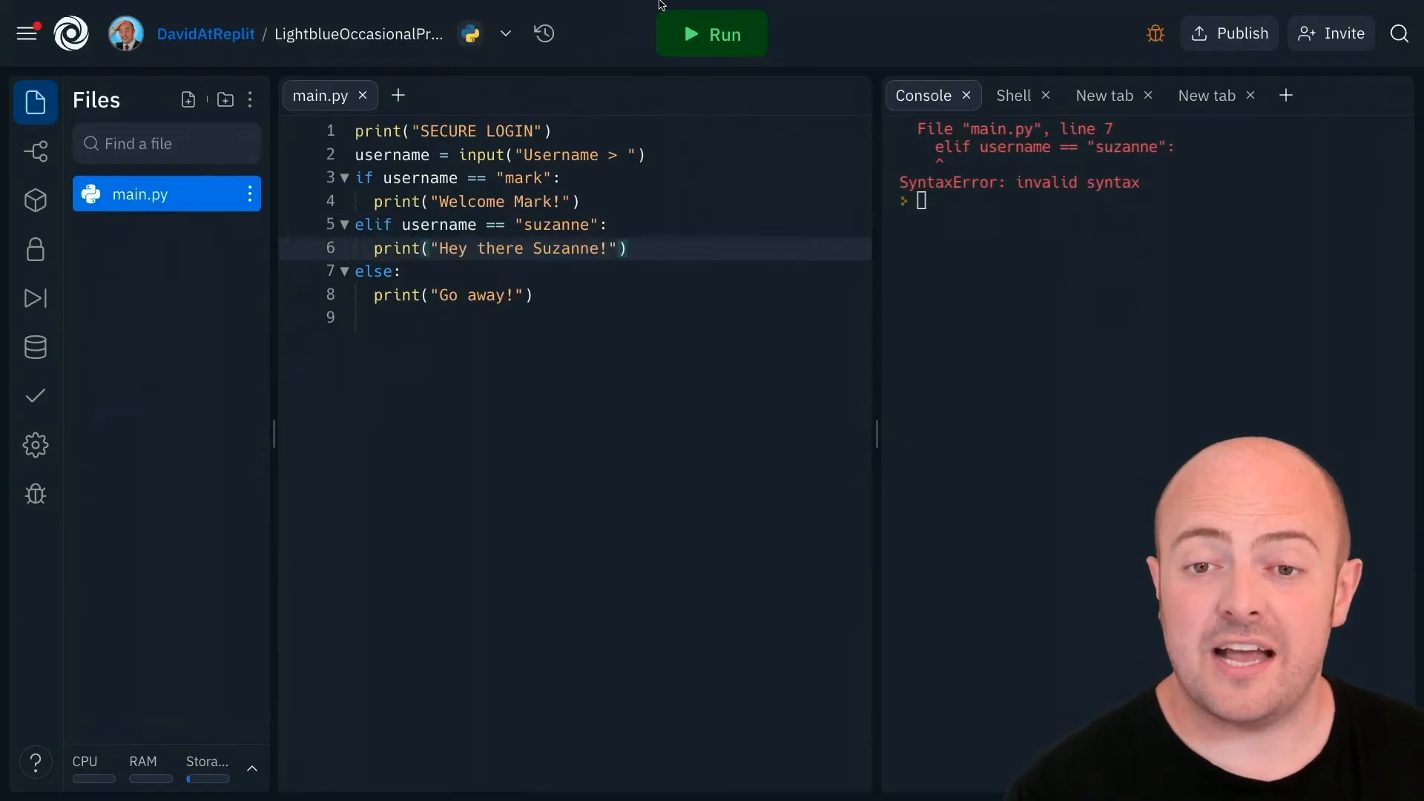
{"action": "left_click", "coordinate": [711, 34]}
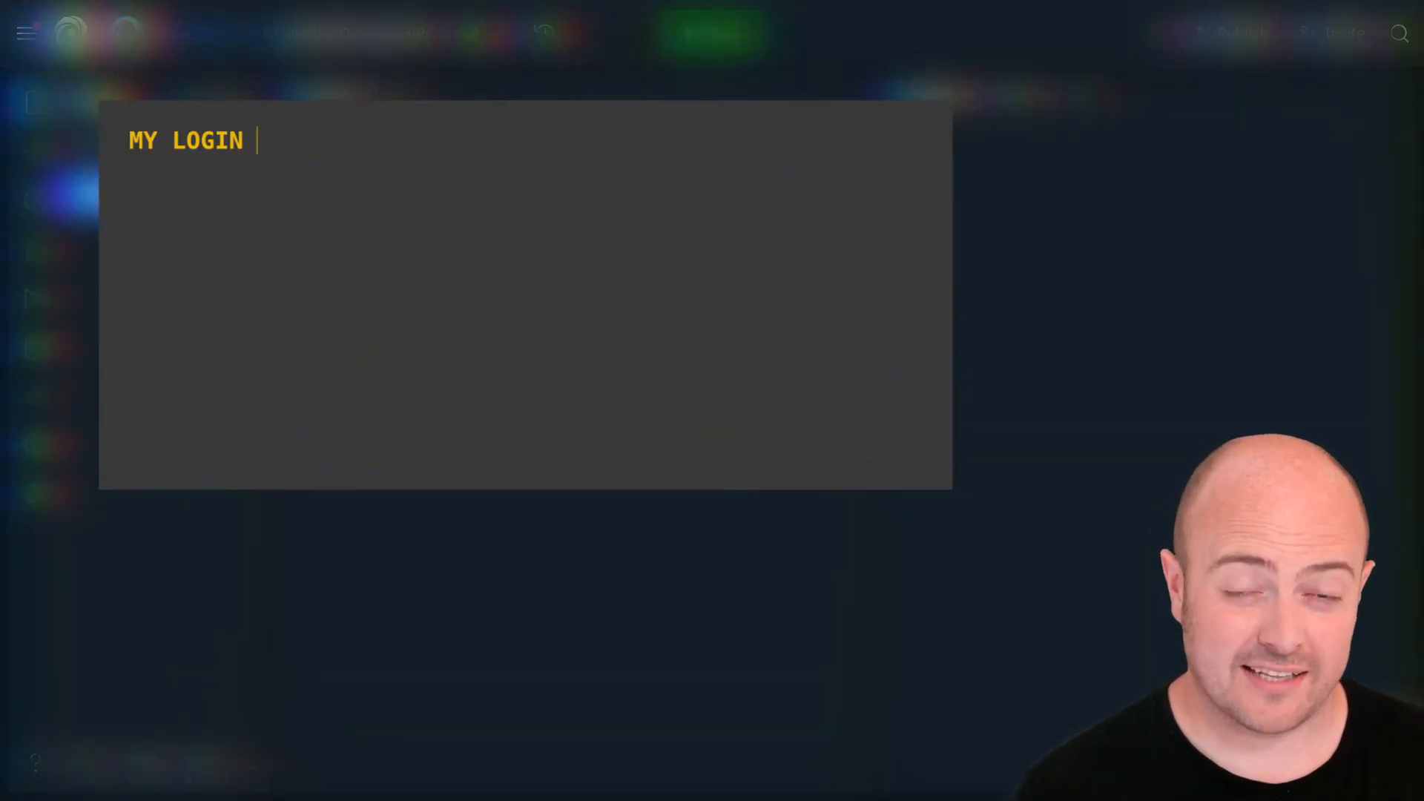
{"action": "type", "text": "SYSTEM"}
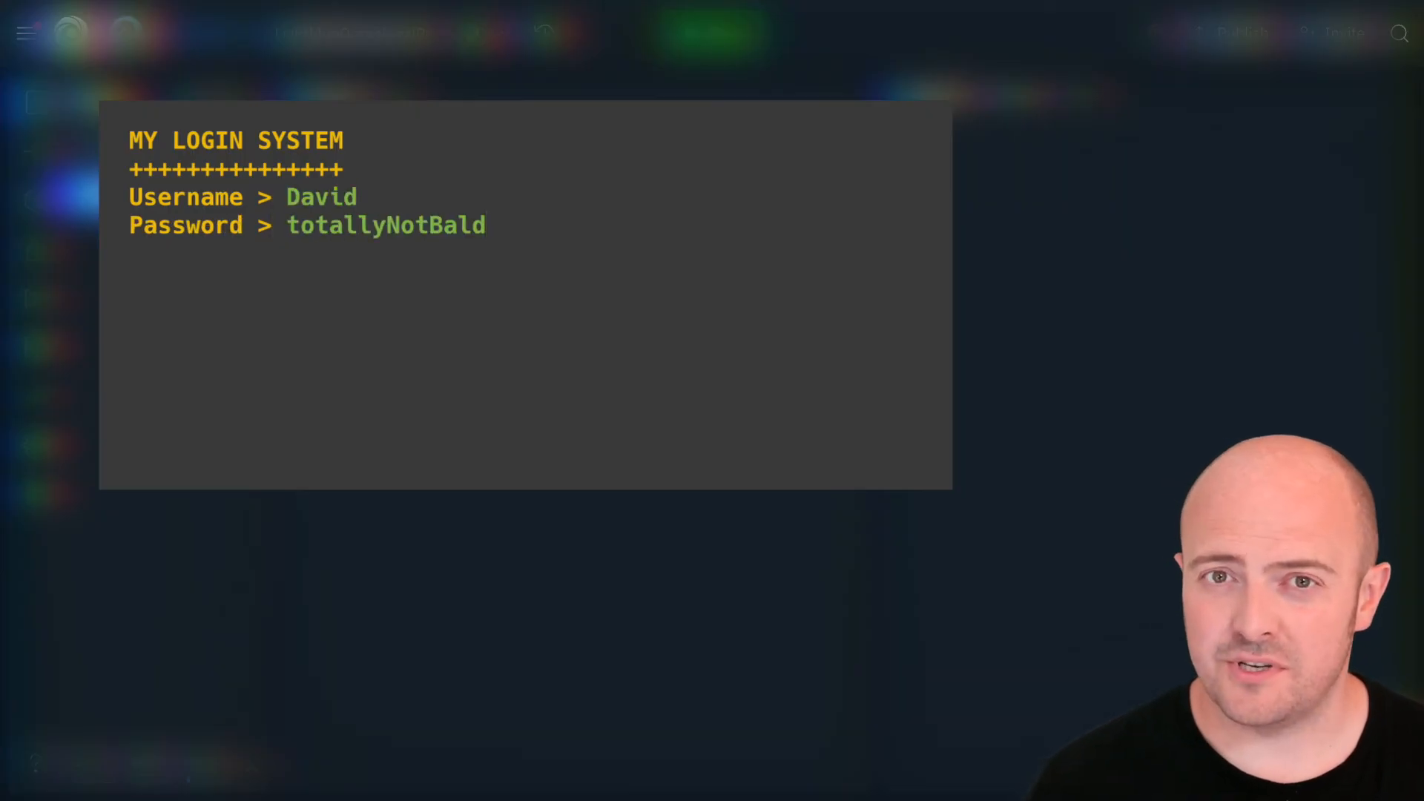
{"action": "type", "text": "Why hello there David, what a lovely accent you have,"}
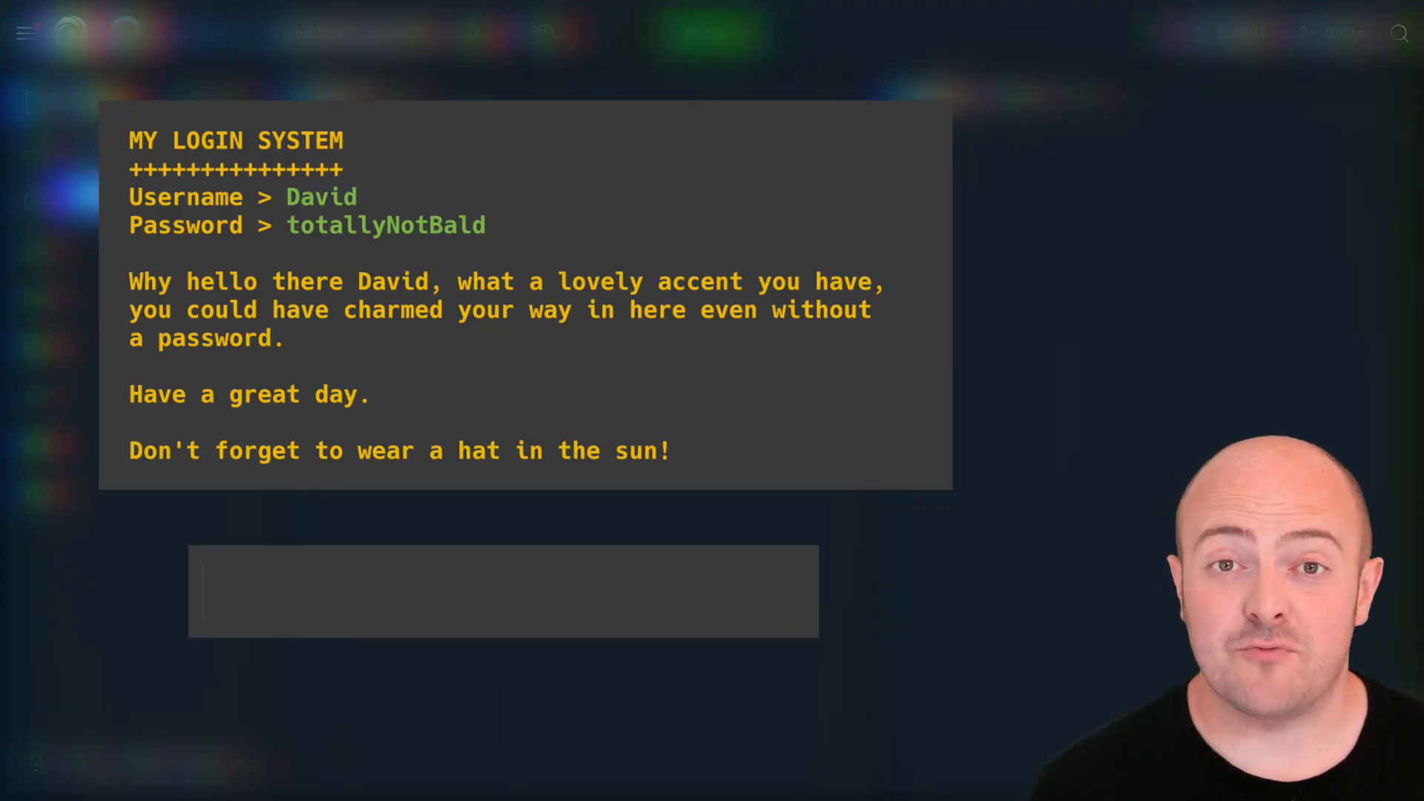
{"action": "type", "text": "#replit100DaysOfCode"}
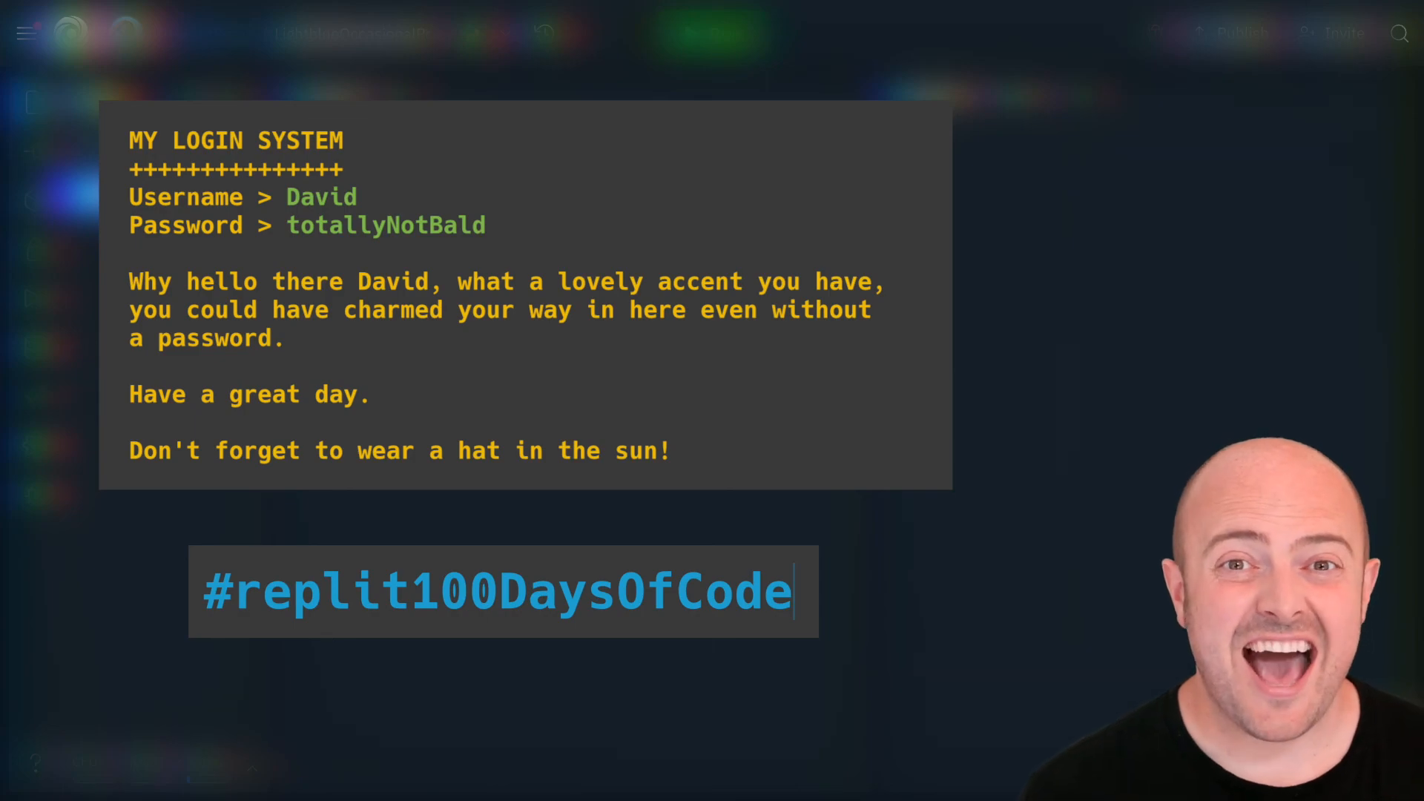